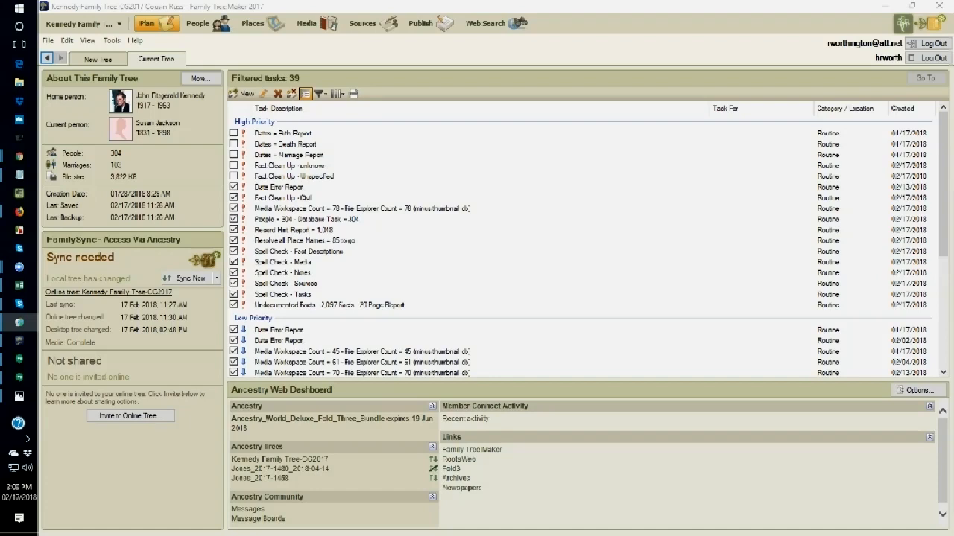
mouse_move(355, 245)
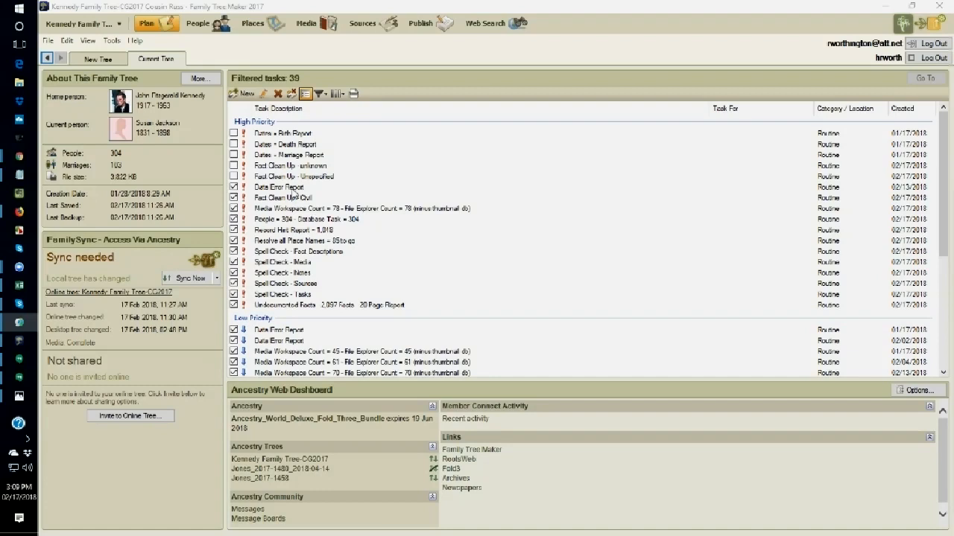
Generate the Data Errors Report from Publish > Person Reports for the selected individuals.
click(280, 188)
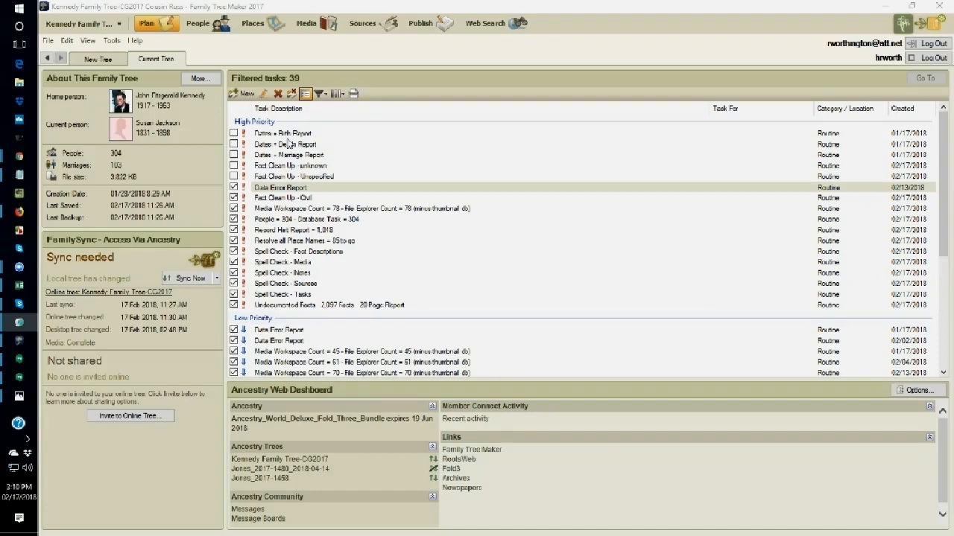
click(420, 24)
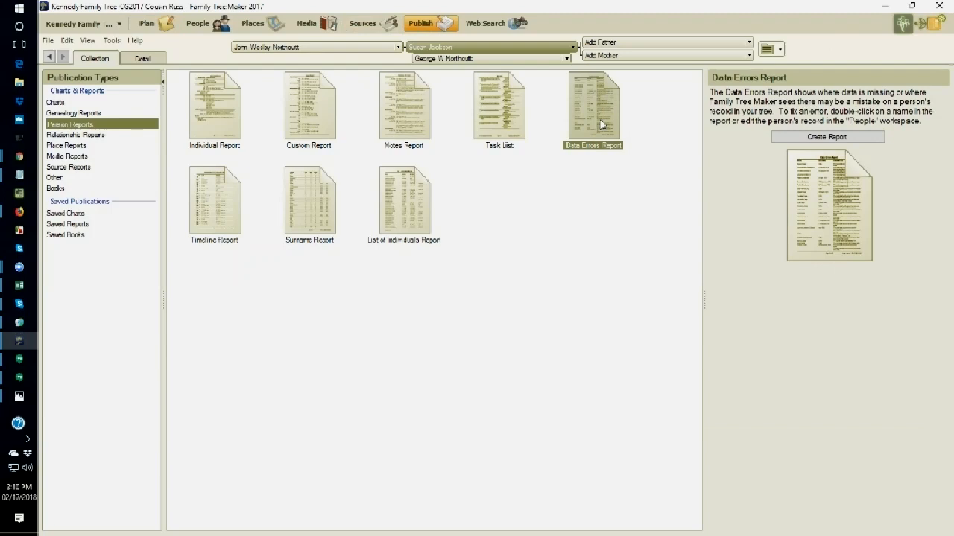
mouse_move(742, 198)
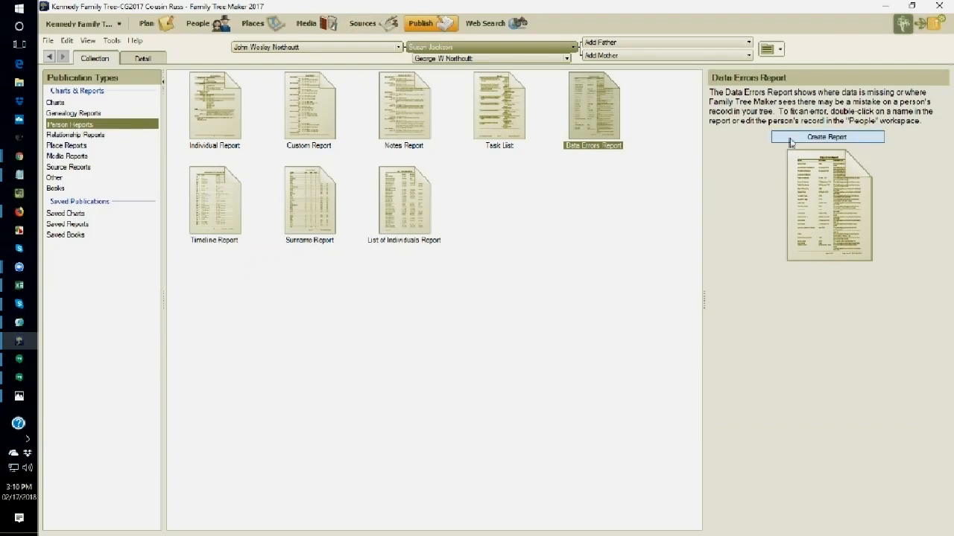
click(826, 137)
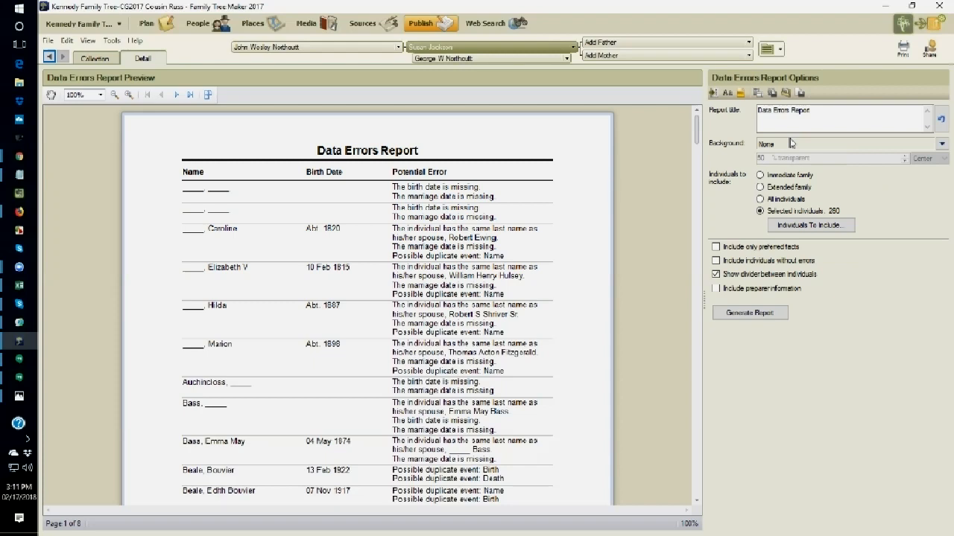
mouse_move(790, 143)
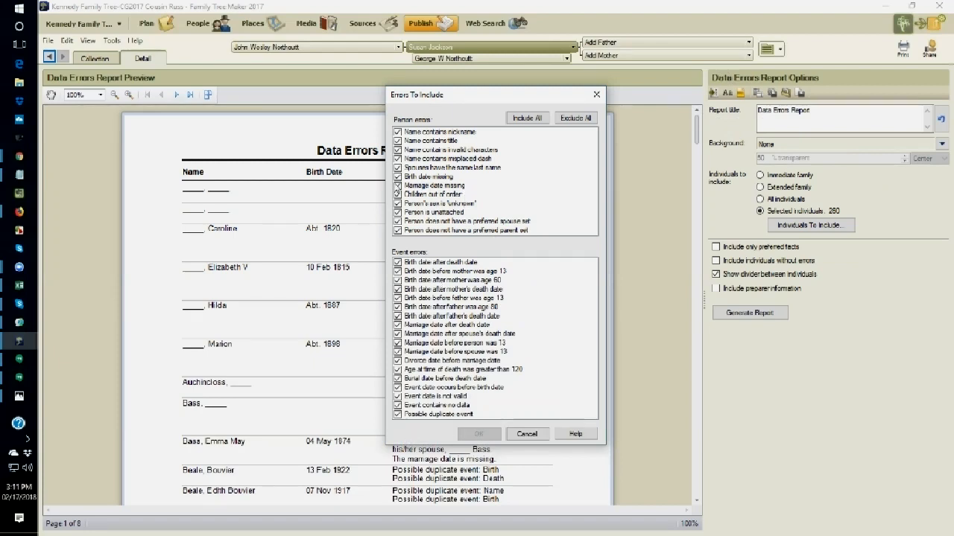
Exclude Birth date missing and Marriage date missing from the errors to include and confirm.
click(438, 176)
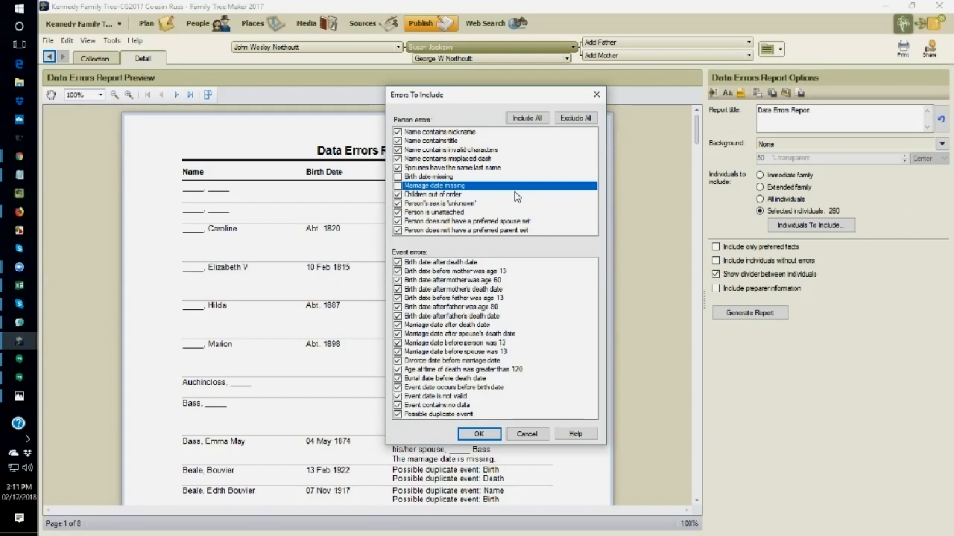
mouse_move(510, 280)
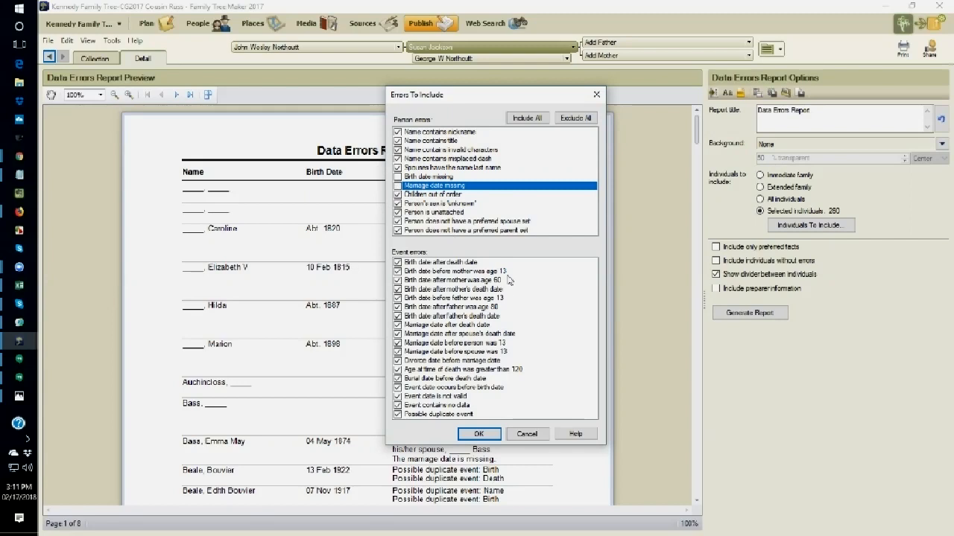
mouse_move(490, 248)
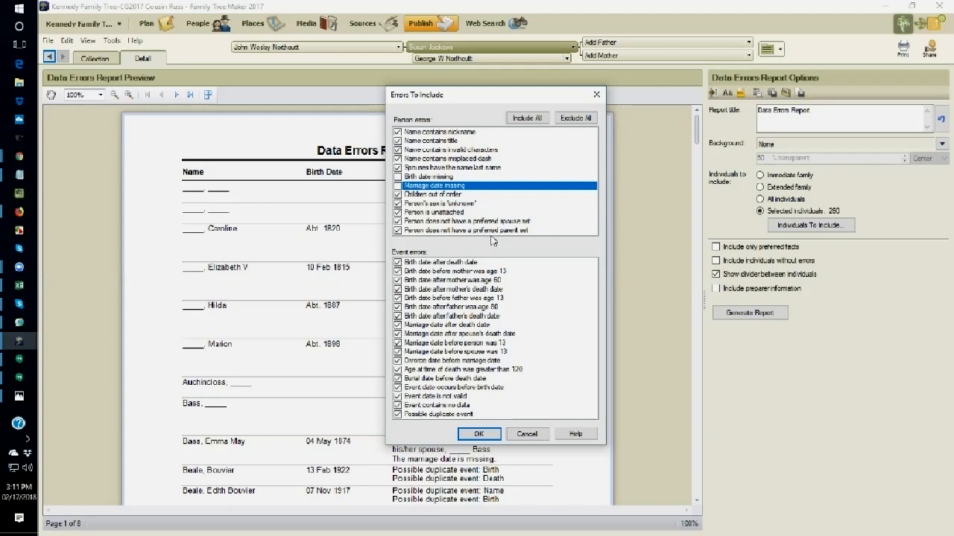
mouse_move(489, 241)
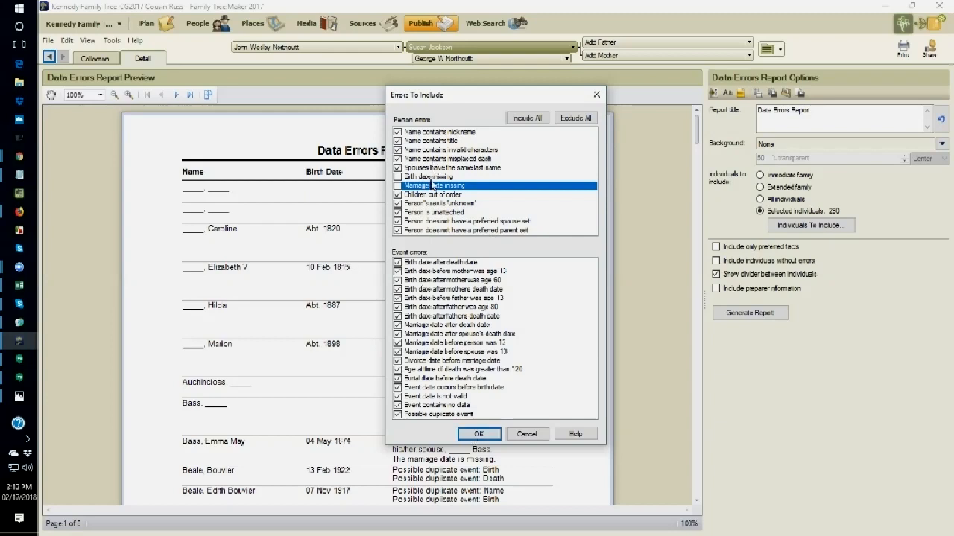
mouse_move(431, 192)
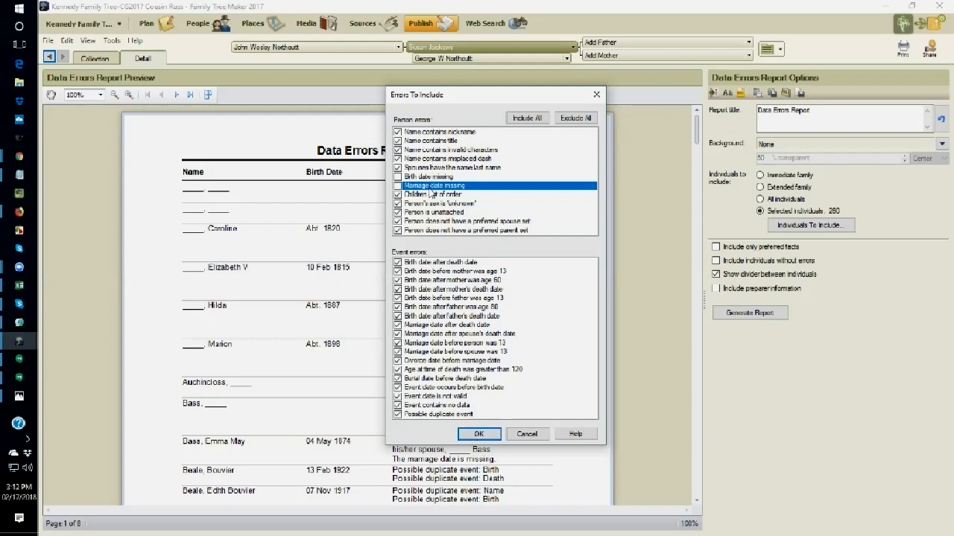
click(480, 433)
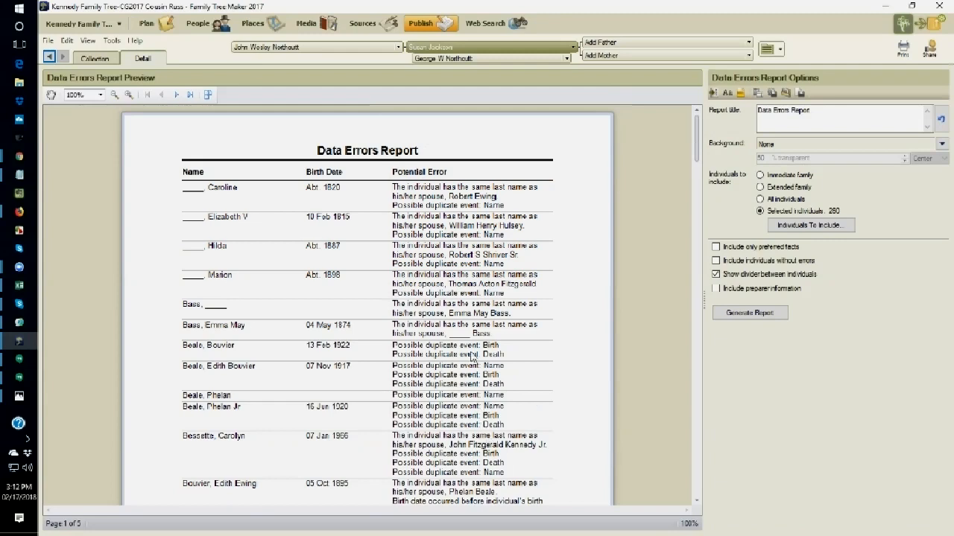
mouse_move(465, 405)
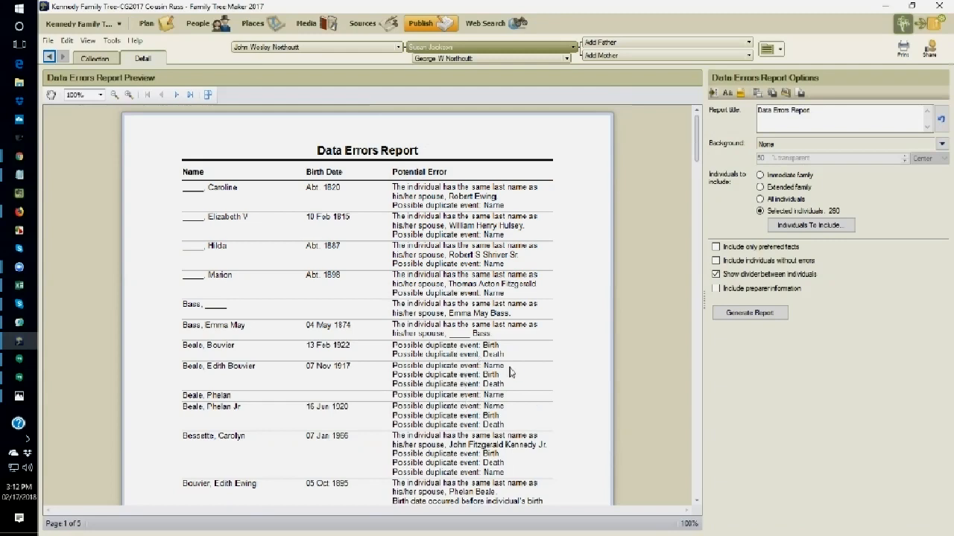
mouse_move(516, 364)
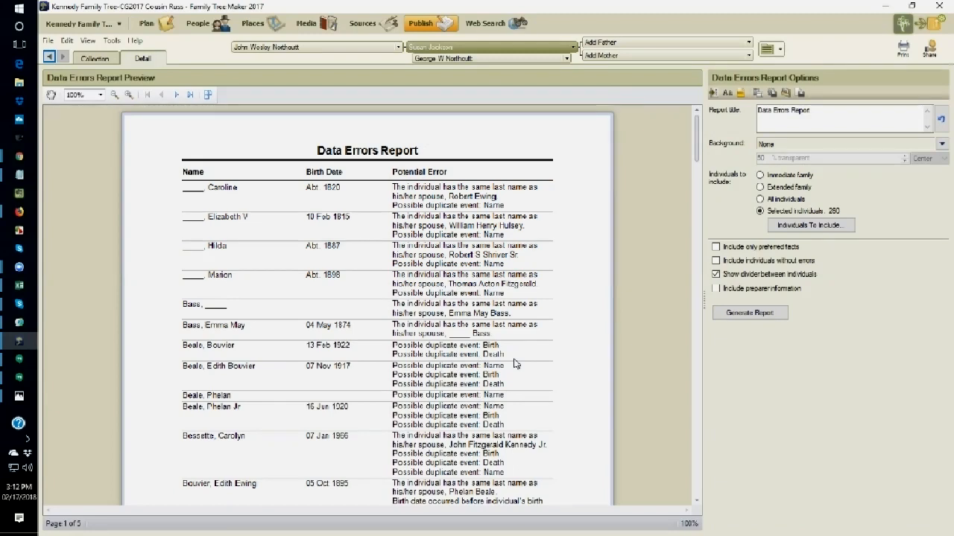
mouse_move(578, 337)
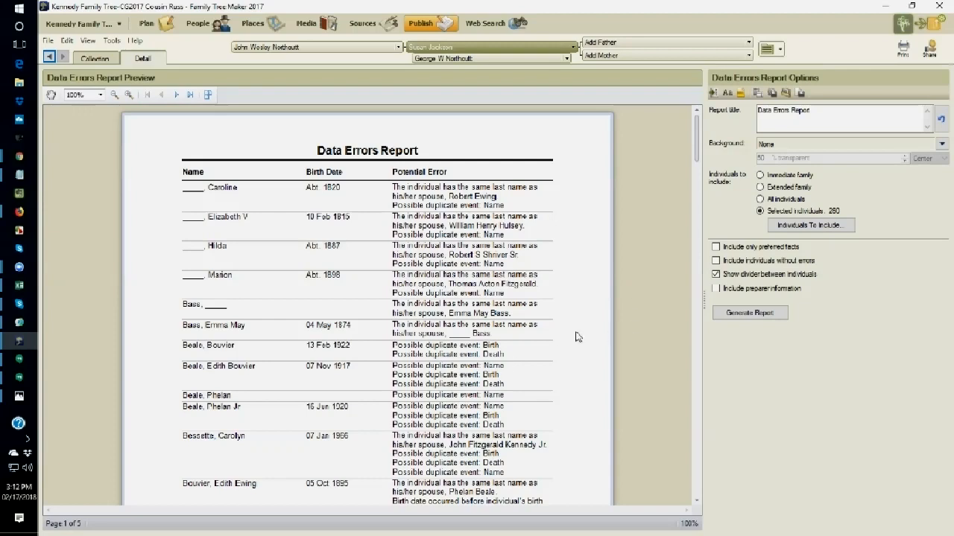
Limit the Data Errors Report to preferred facts so it shrinks to one page.
click(715, 248)
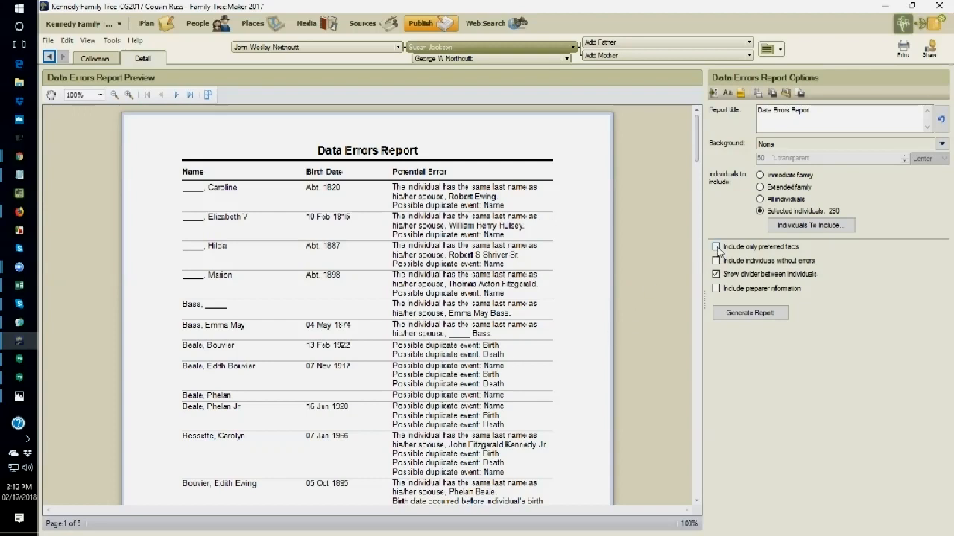
click(715, 248)
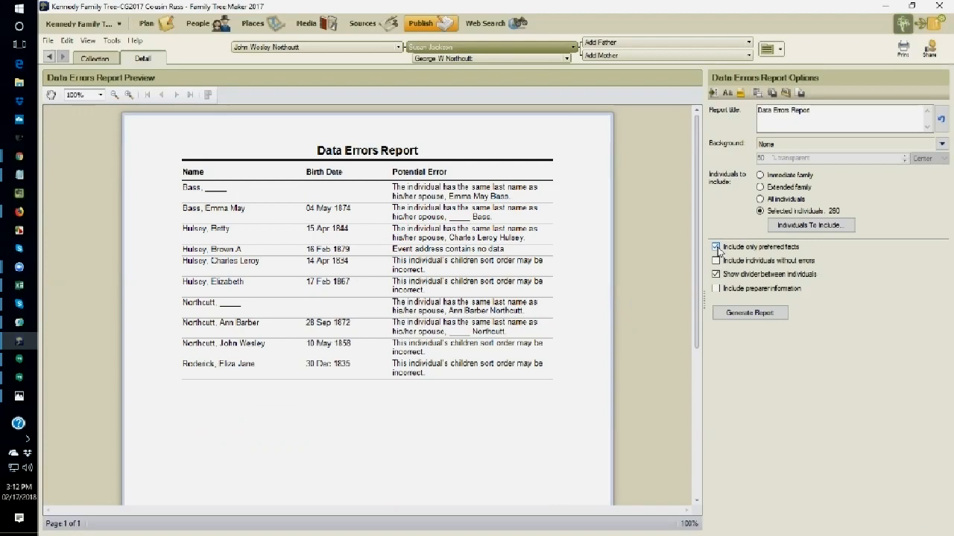
click(716, 247)
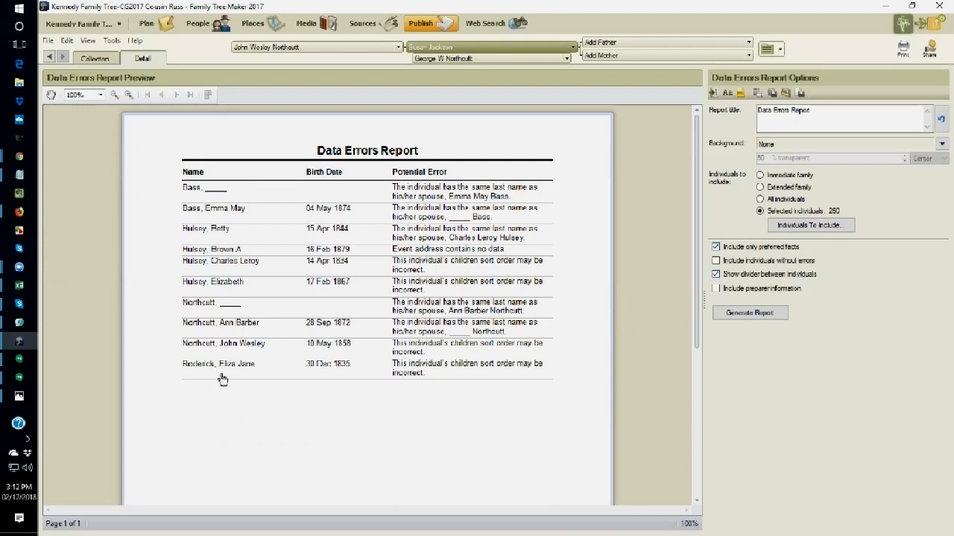
mouse_move(221, 371)
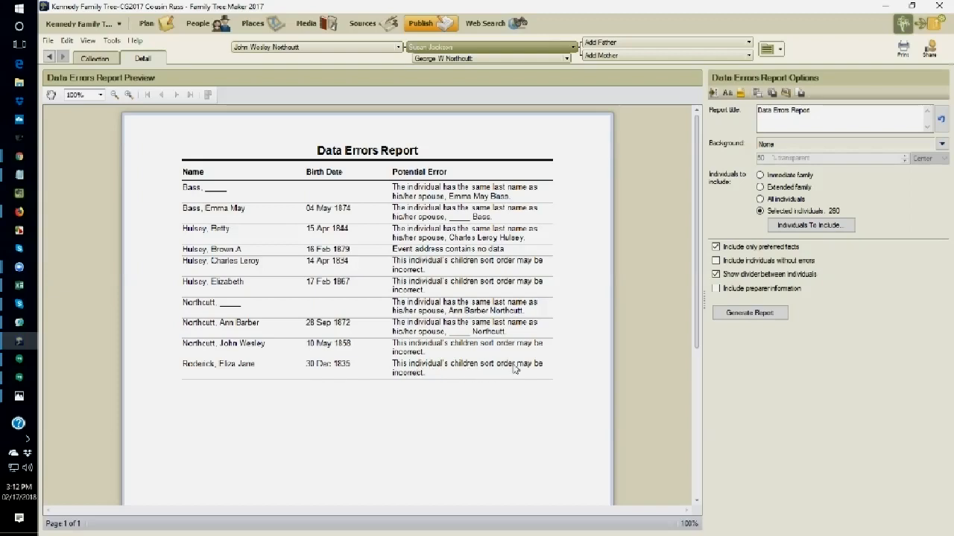
mouse_move(209, 368)
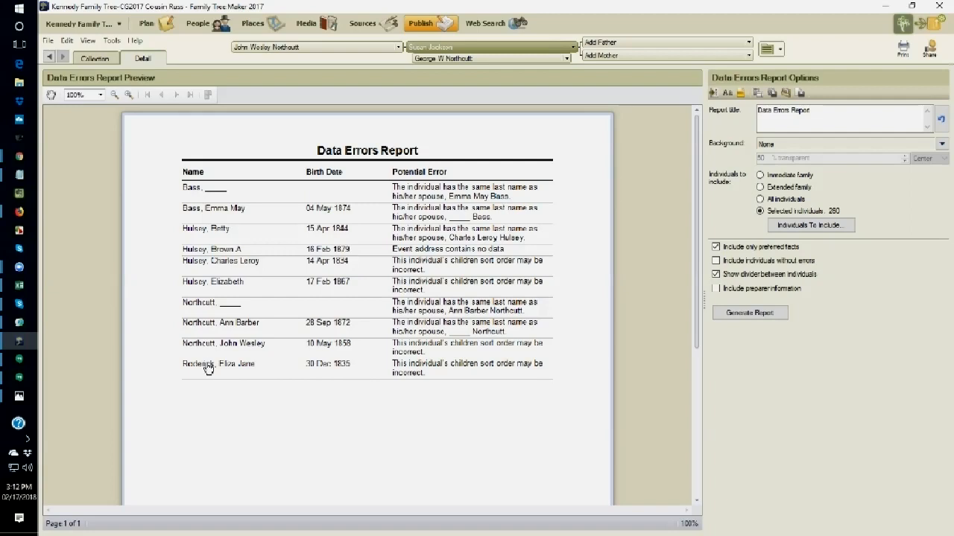
Open the report's last listed person for editing and review their Media, Web Links and Facts tabs.
double_click(219, 364)
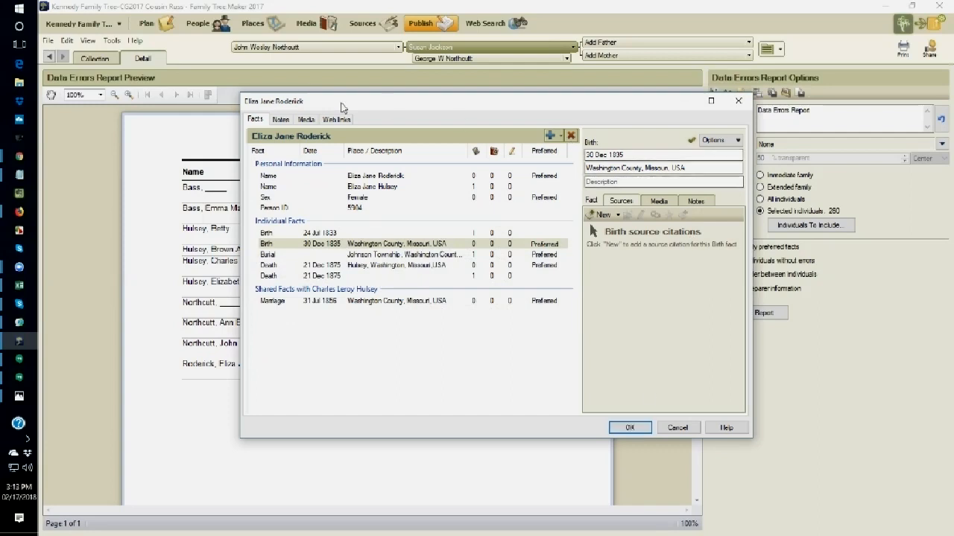
click(305, 119)
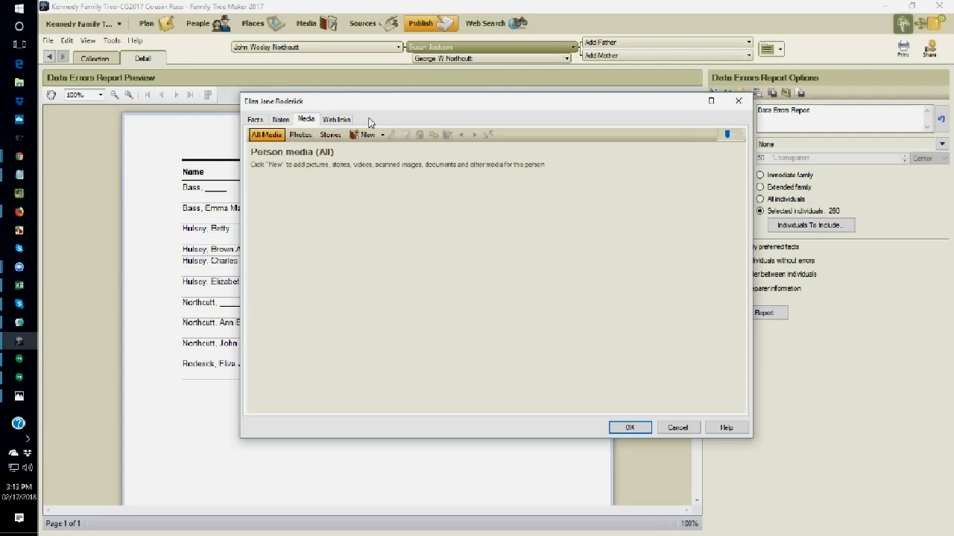
click(337, 120)
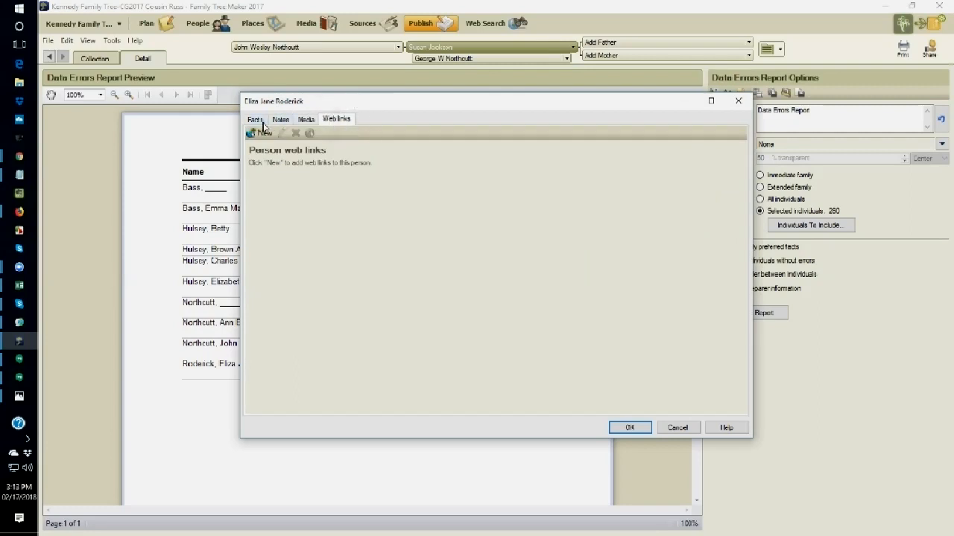
click(255, 120)
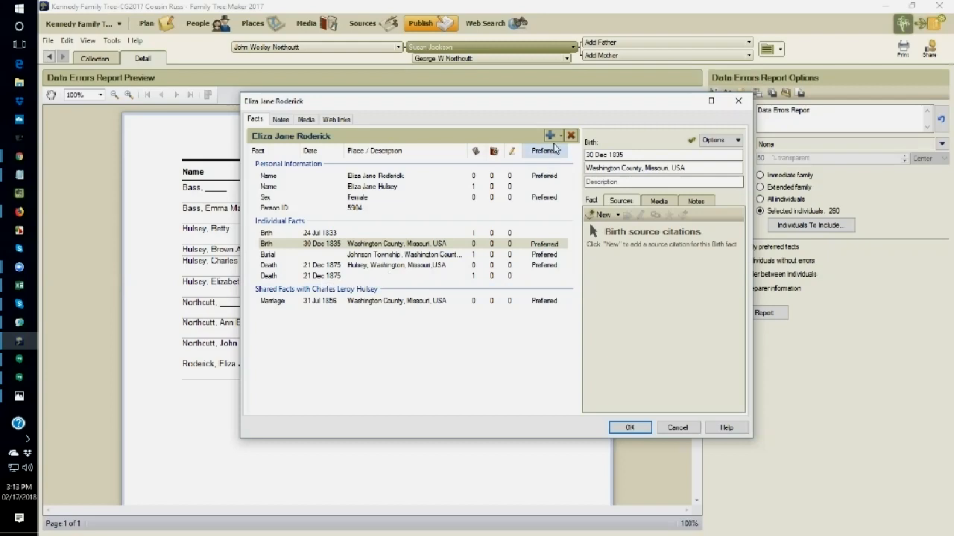
mouse_move(552, 135)
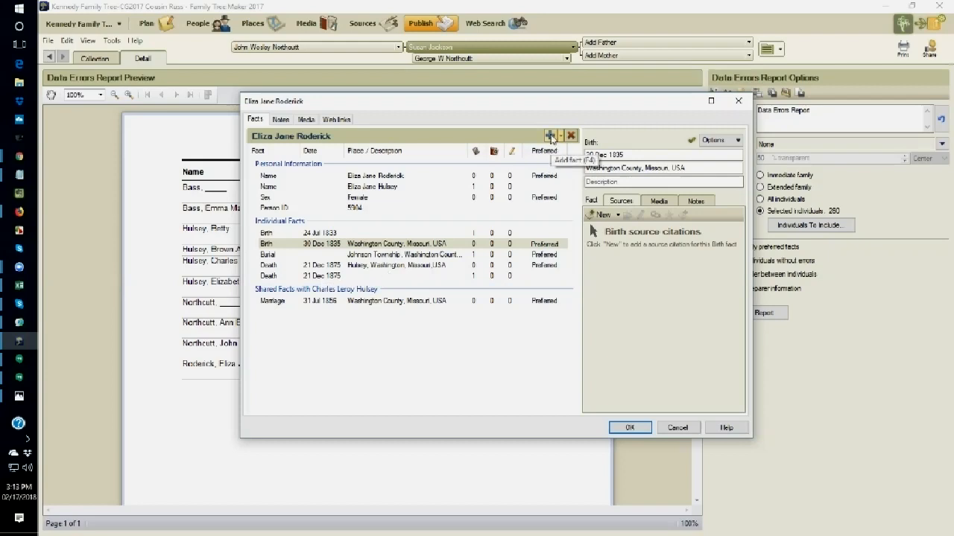
Add a new fact of type Data Error Report to this person.
click(552, 134)
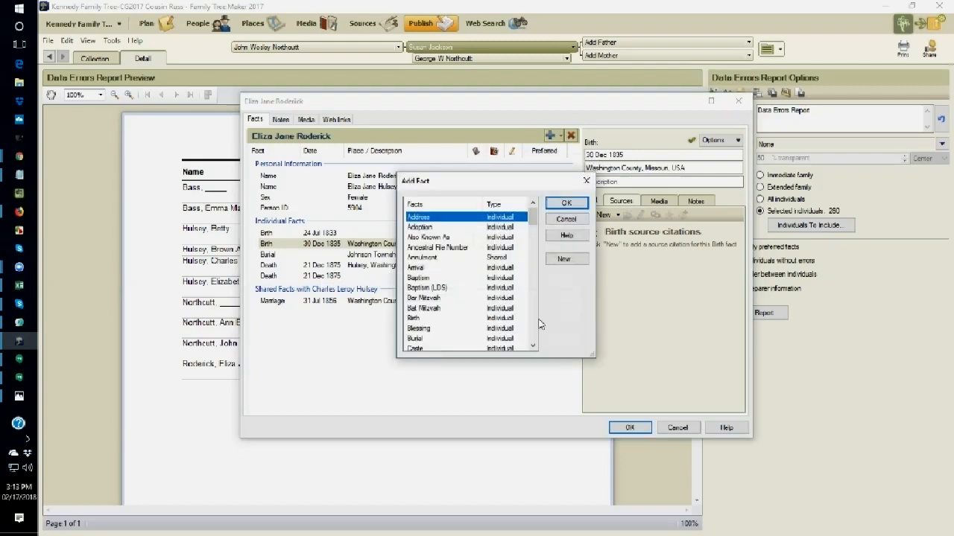
scroll(down, 3)
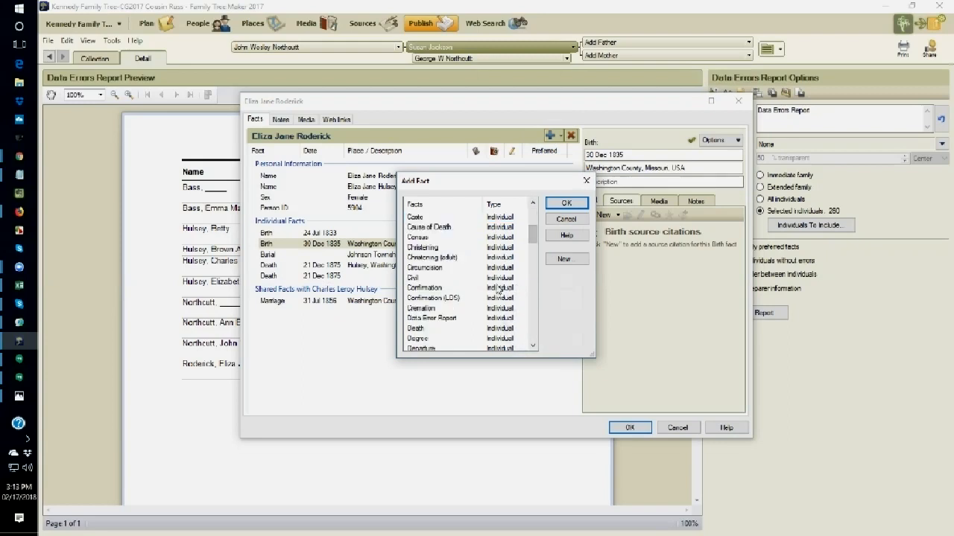
click(566, 202)
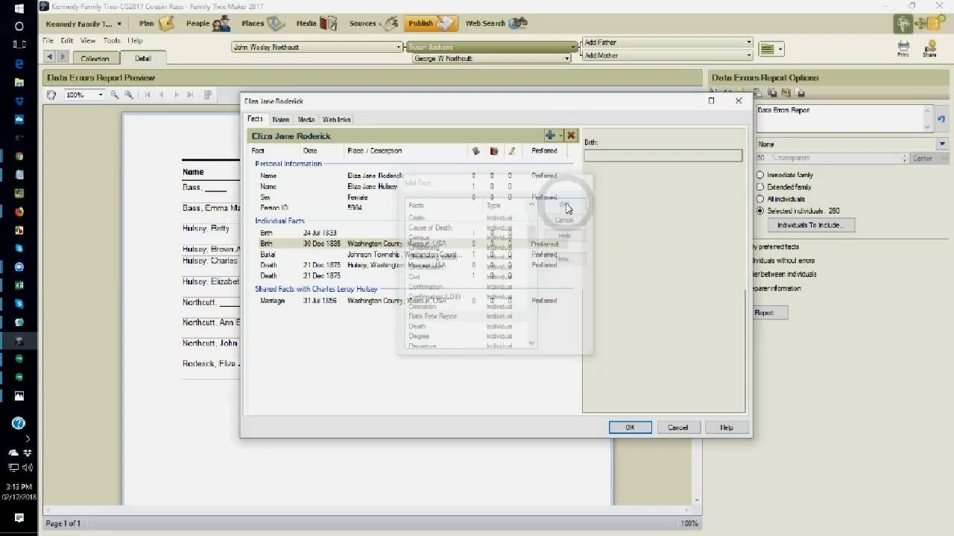
click(431, 316)
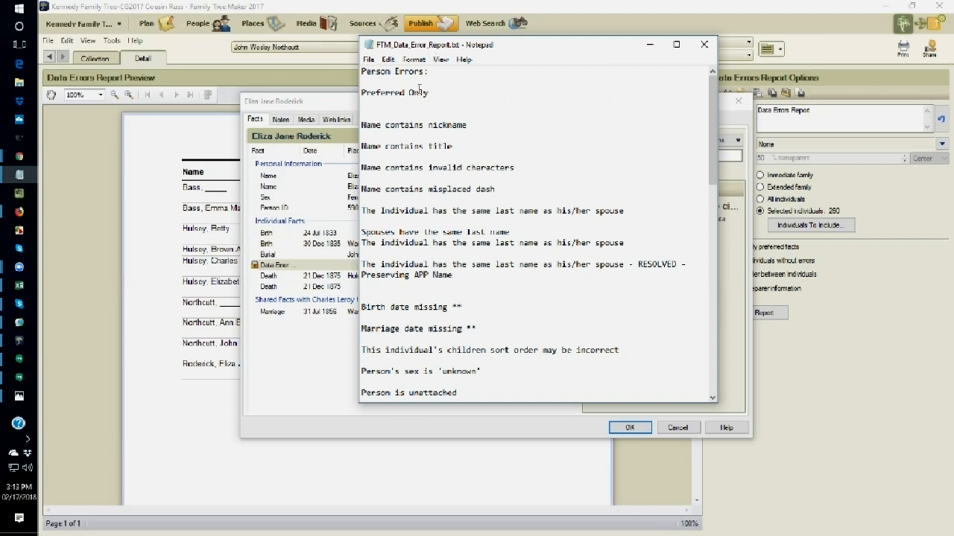
Scroll the FTM_Data_Error_Report.txt error list to the children sort order message.
scroll(down, 3)
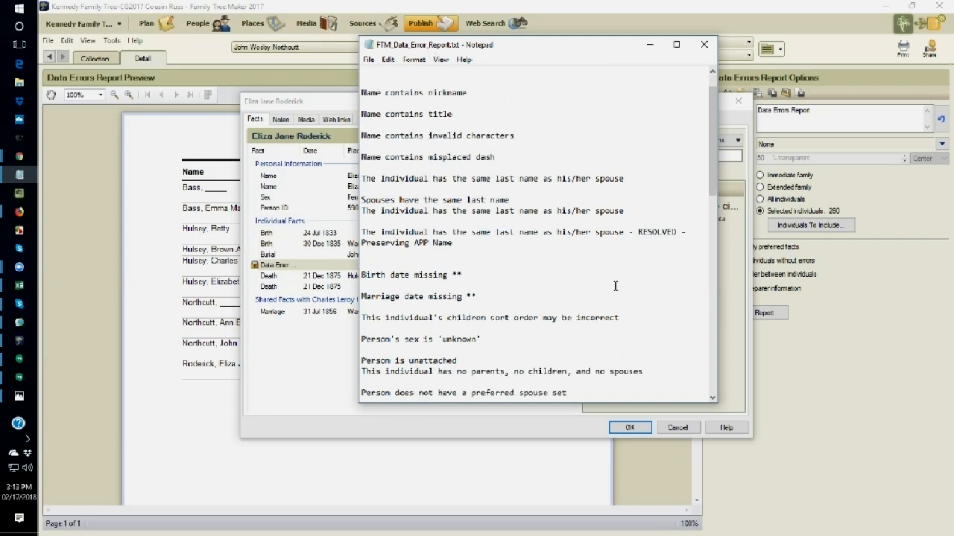
scroll(down, 3)
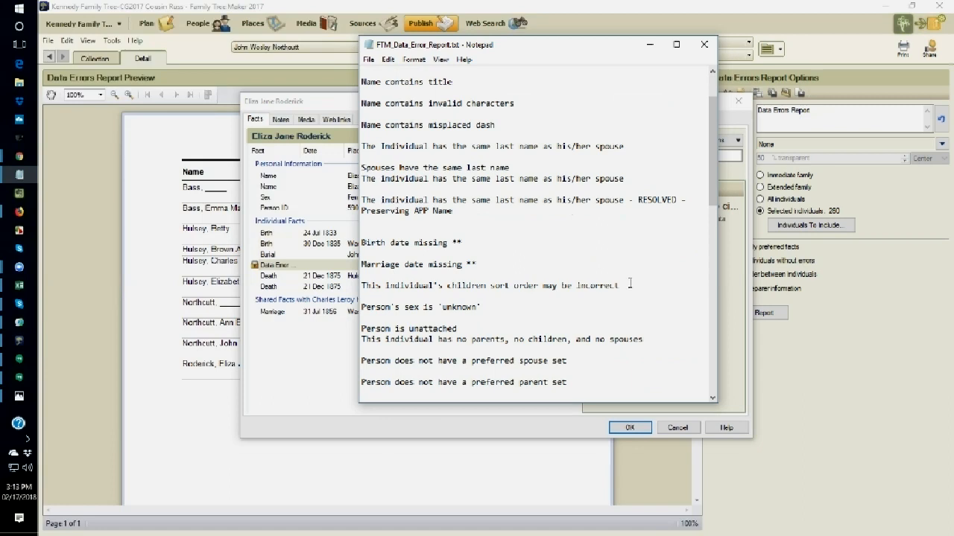
scroll(down, 3)
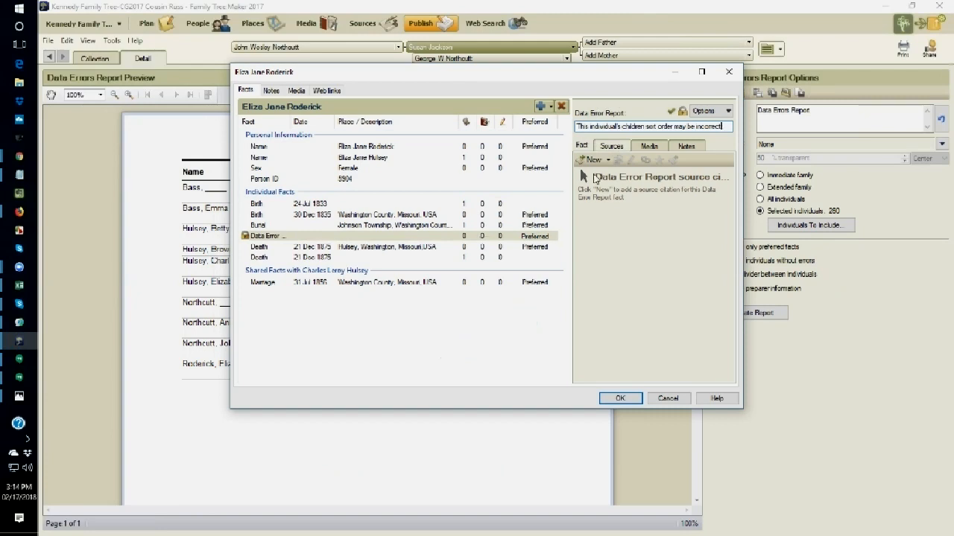
Choose the existing Data Error Report citation under the Washington source for the fact.
click(593, 160)
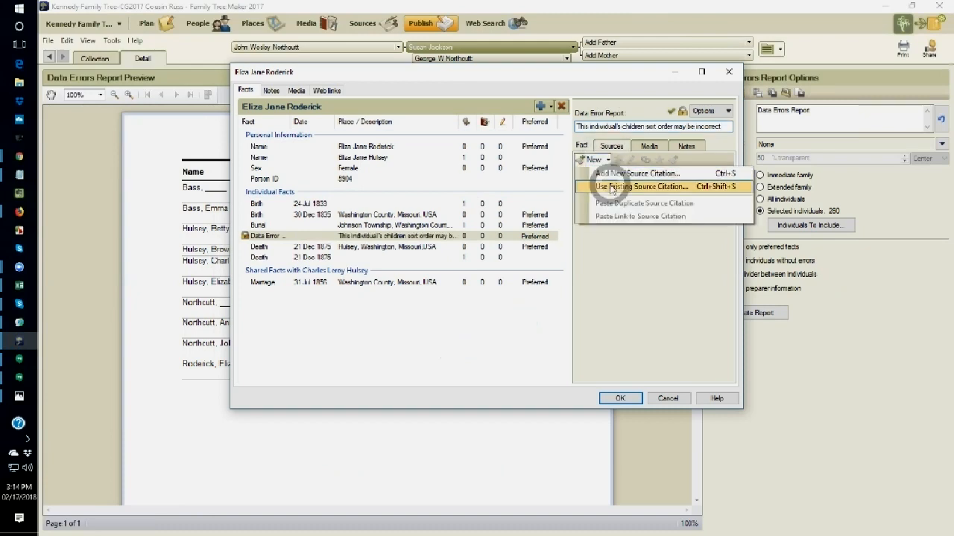
click(642, 187)
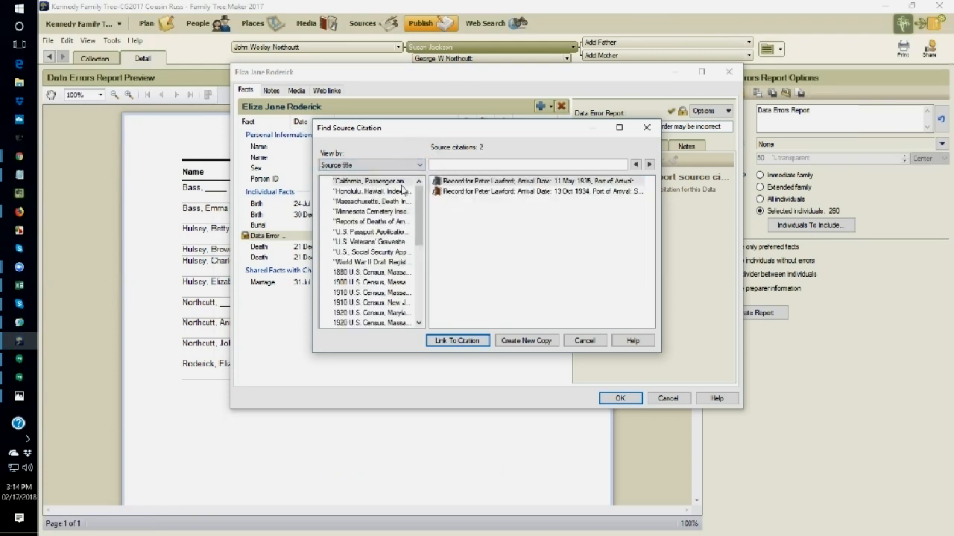
scroll(down, 3)
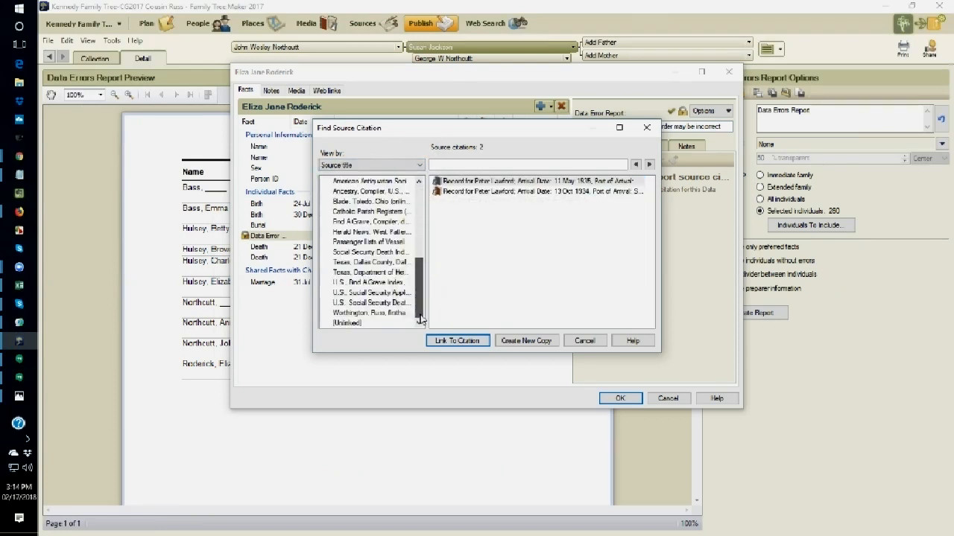
click(370, 313)
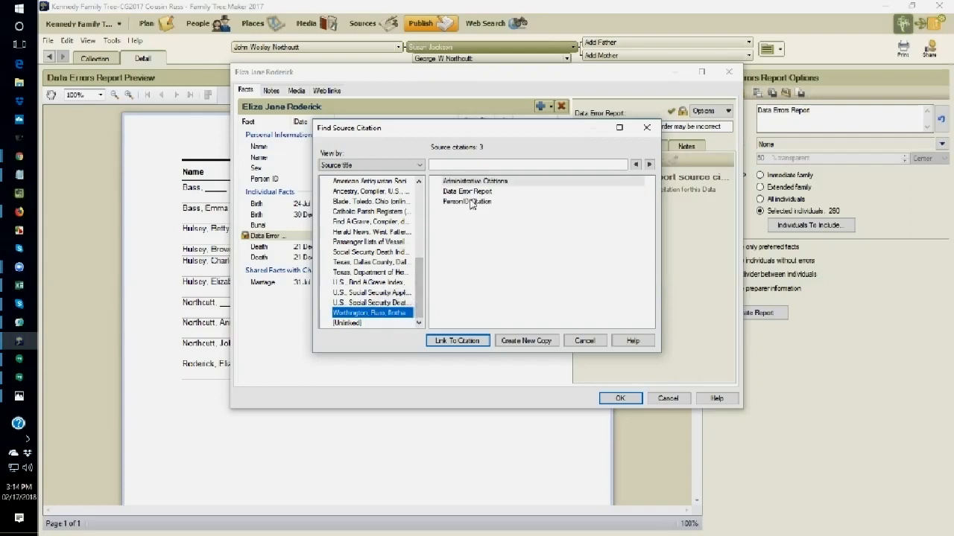
click(468, 191)
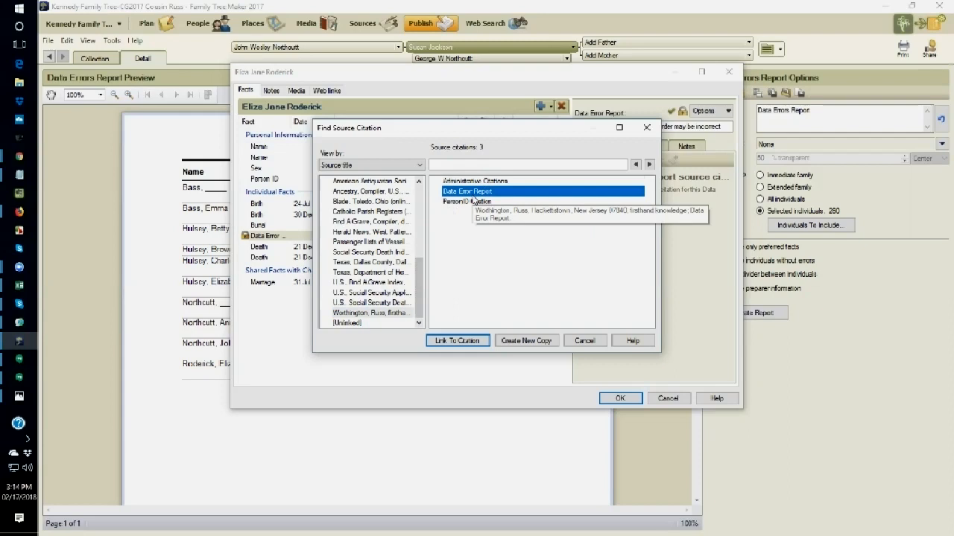
mouse_move(473, 203)
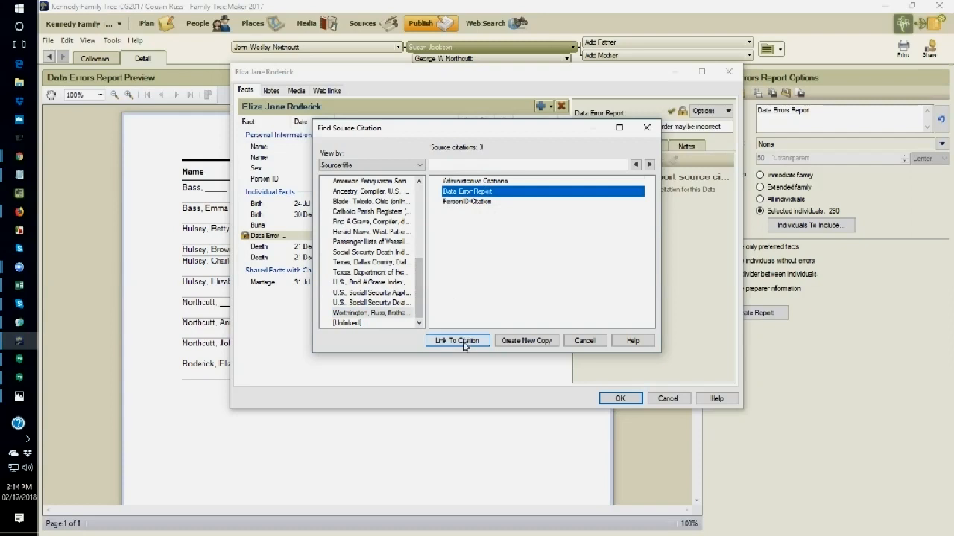
Link the citation to the Data Error Report fact and save the person's changes.
click(456, 340)
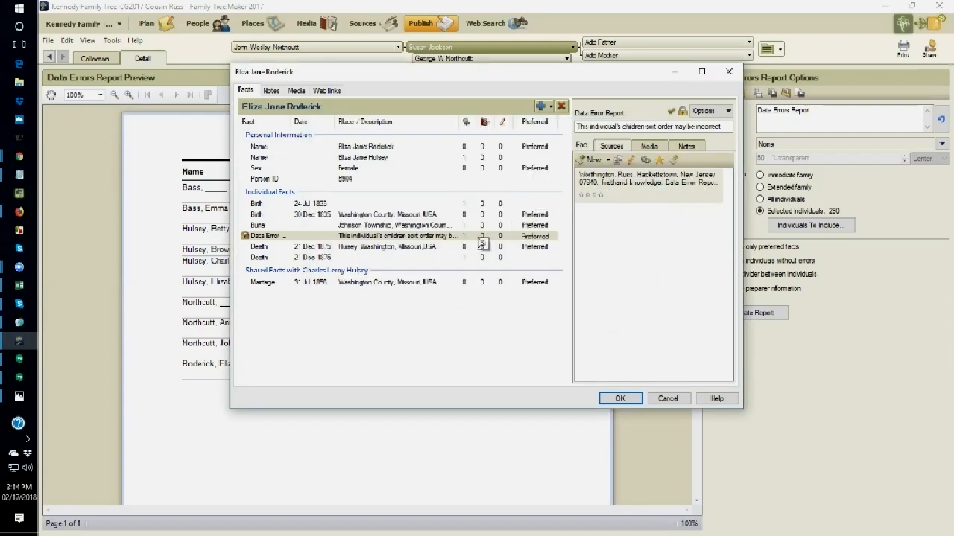
mouse_move(483, 244)
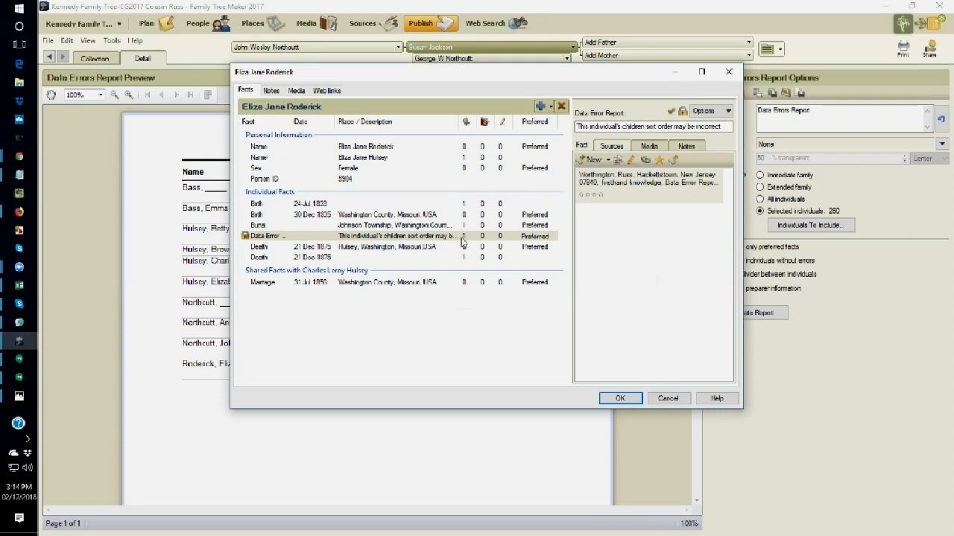
mouse_move(468, 254)
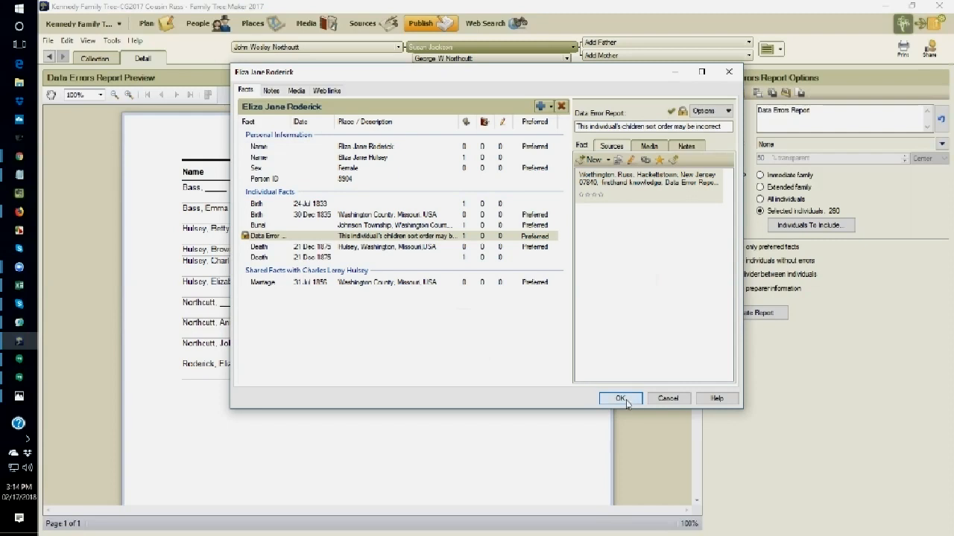
click(620, 399)
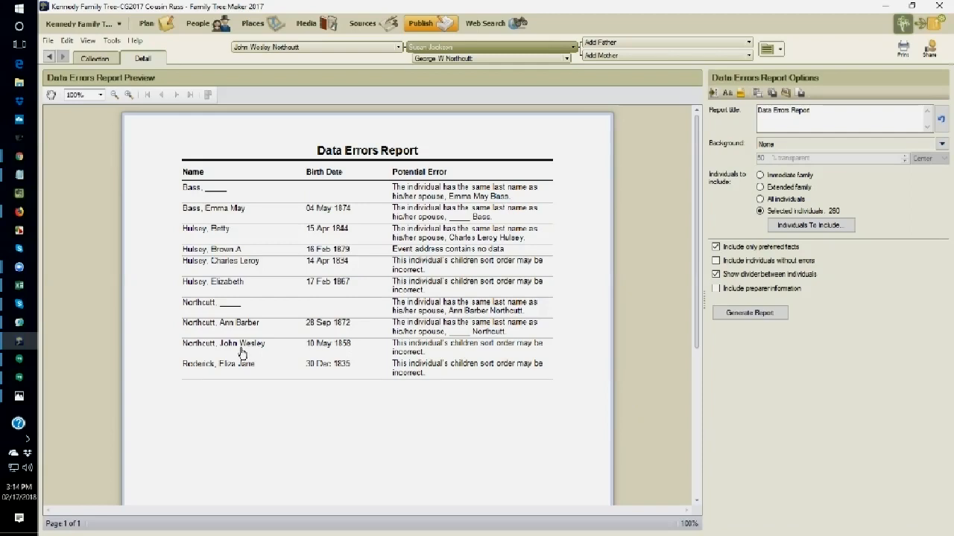
mouse_move(240, 352)
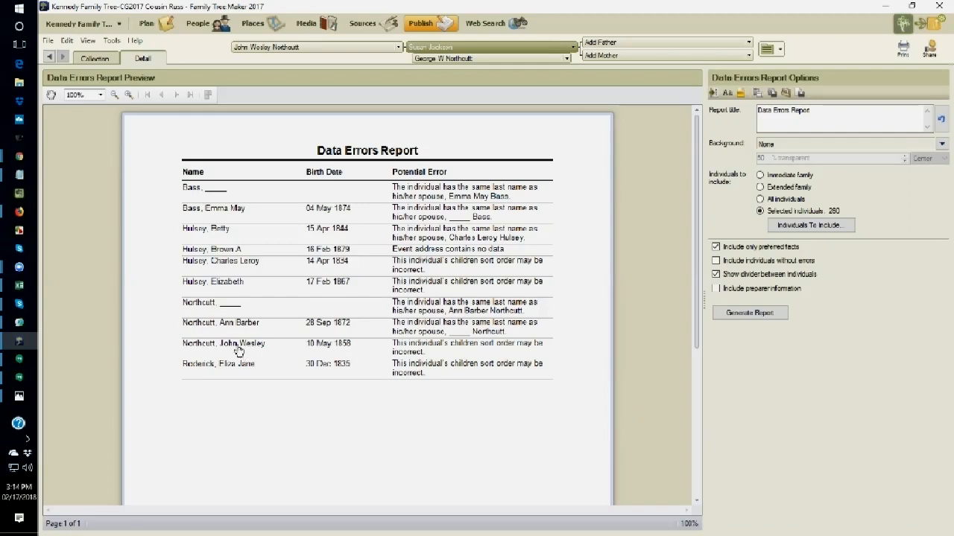
Open the next report entry's person and add a Data Error Report fact.
double_click(223, 343)
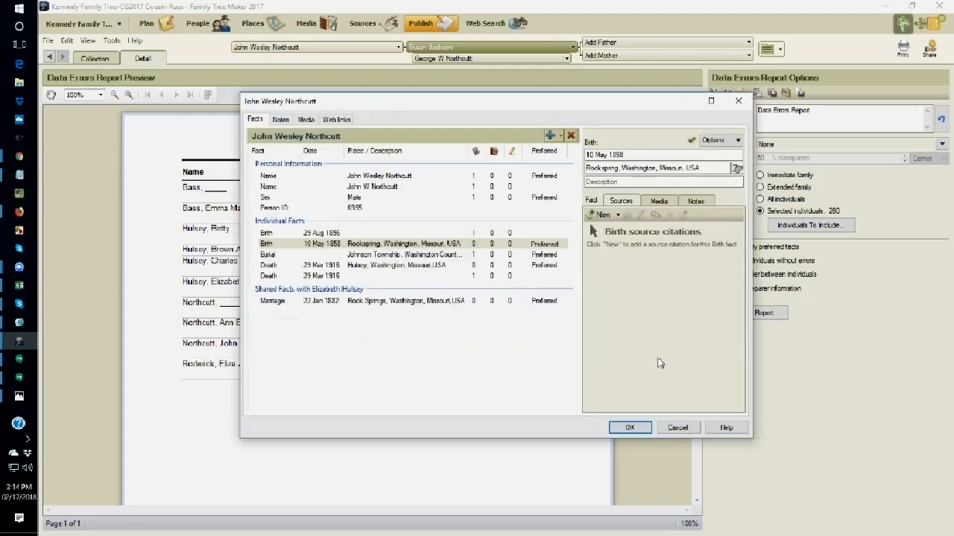
mouse_move(551, 136)
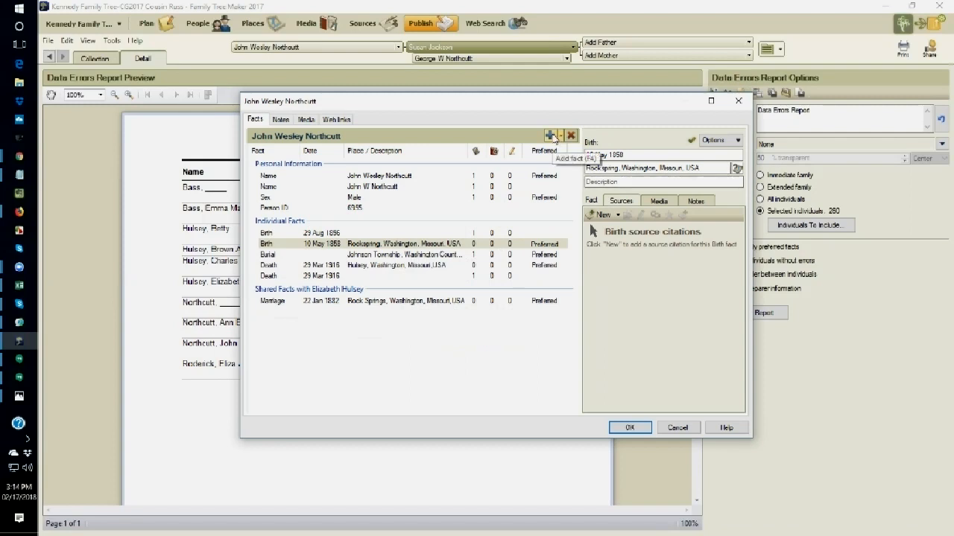
click(549, 135)
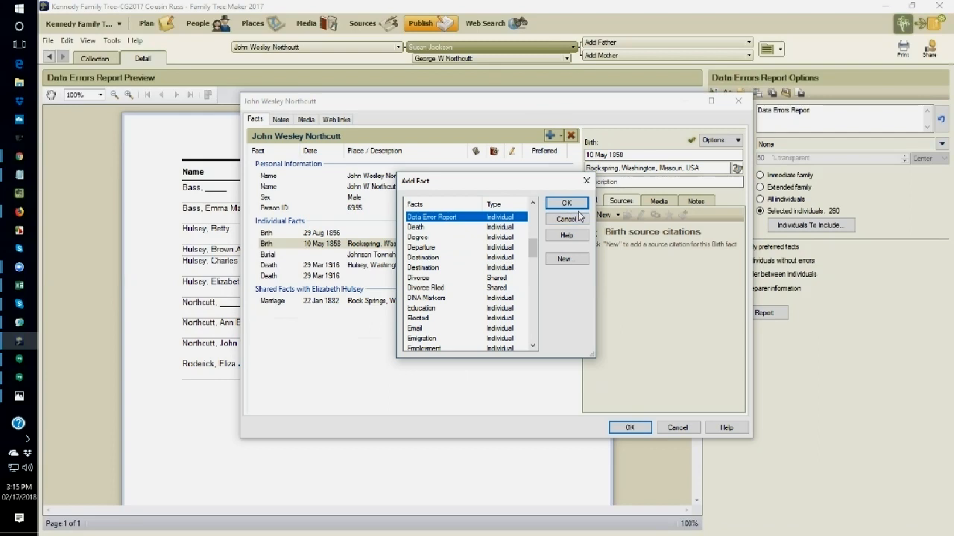
click(566, 202)
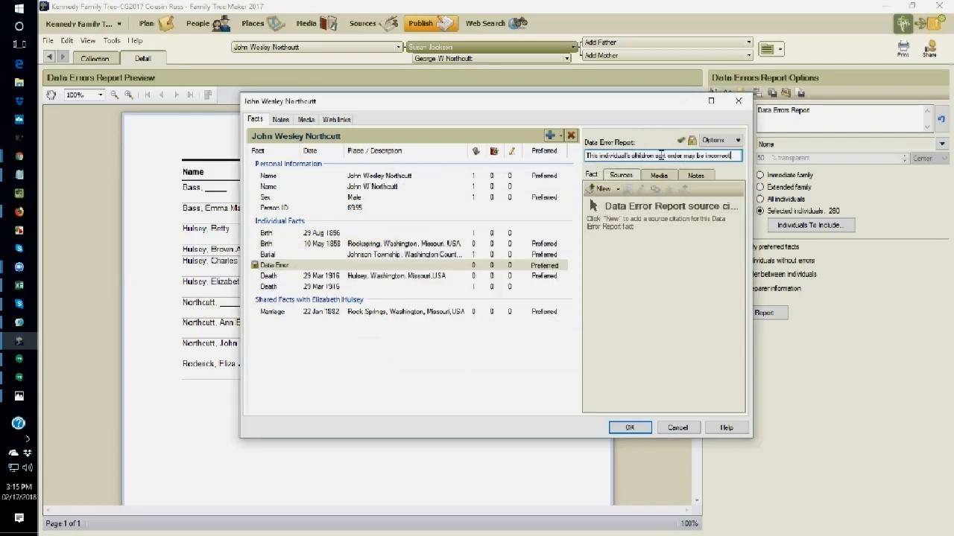
Reuse an existing source citation for the fact, expanding the Washington source's citations.
click(601, 188)
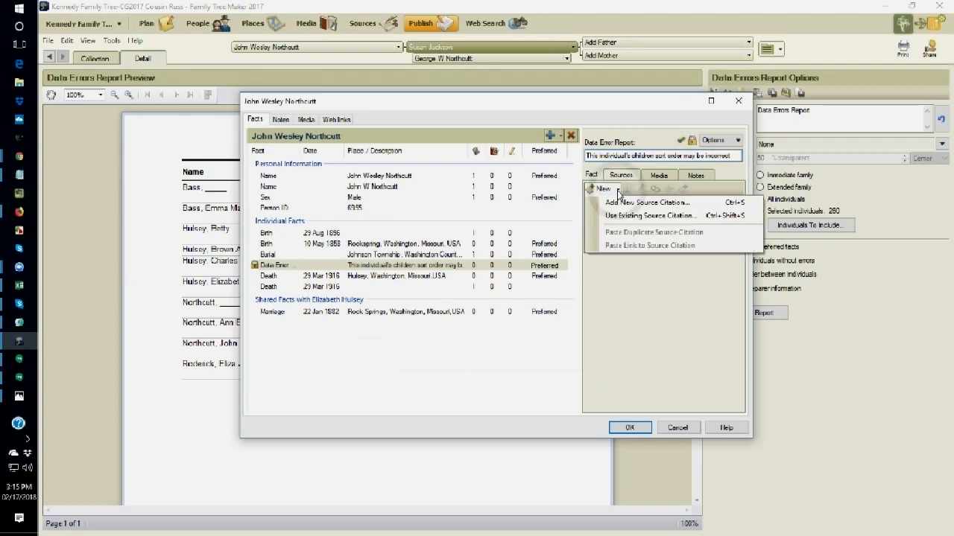
click(651, 216)
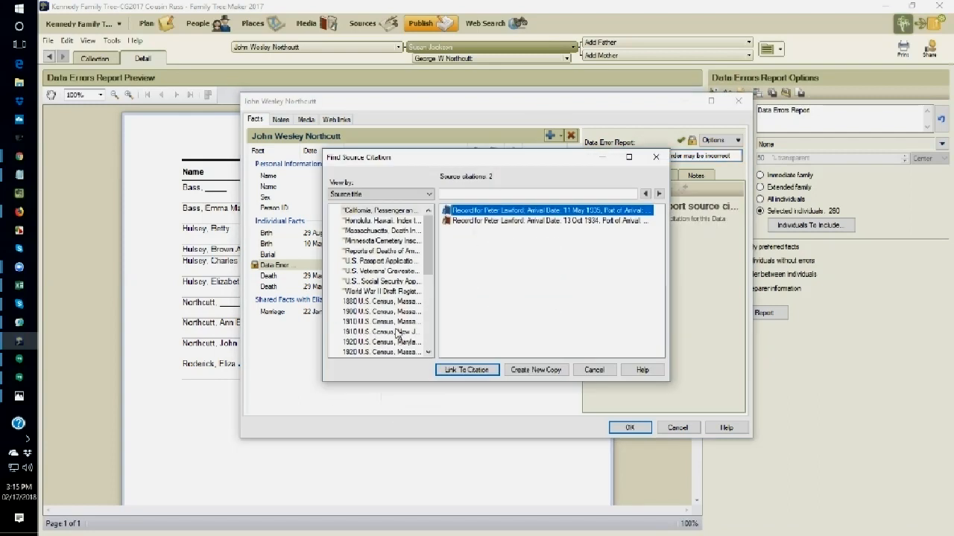
scroll(down, 3)
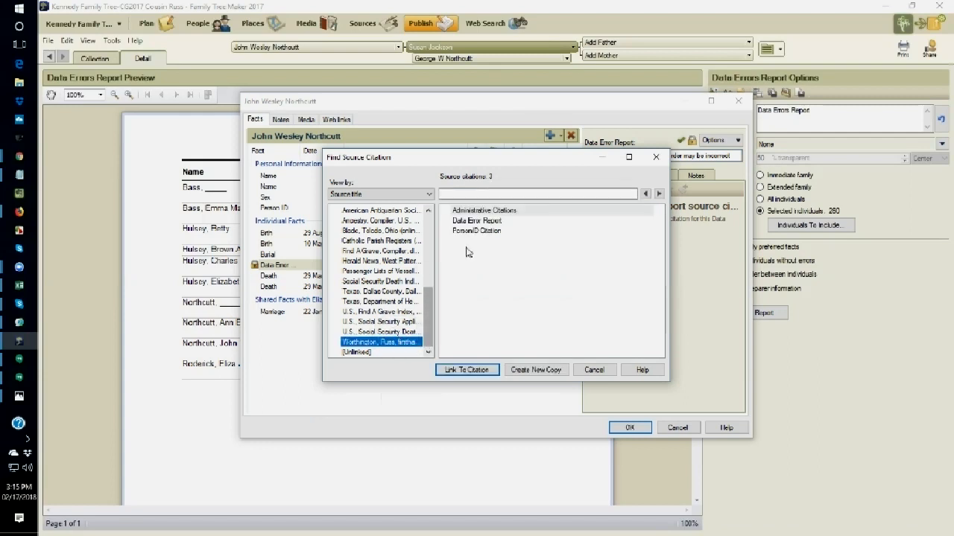
click(466, 370)
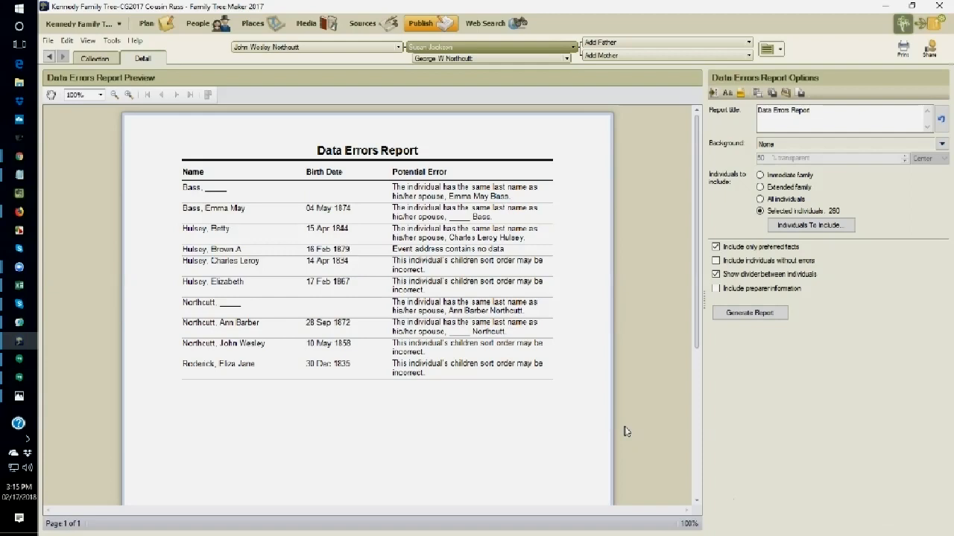
mouse_move(611, 426)
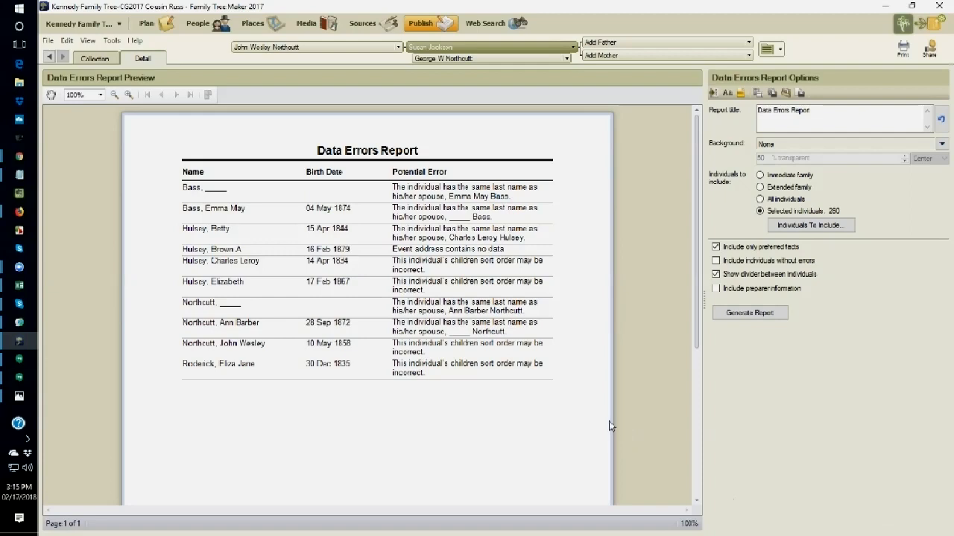
mouse_move(292, 186)
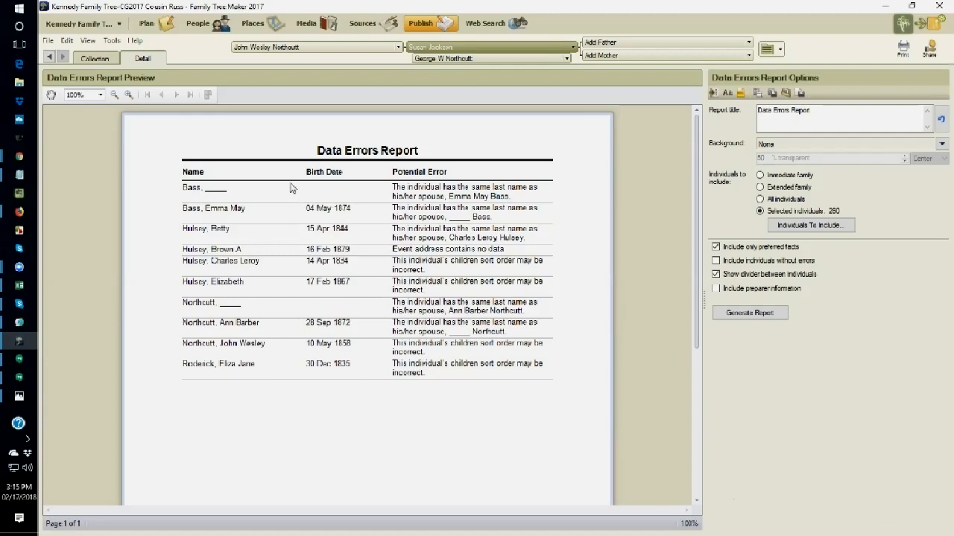
mouse_move(197, 24)
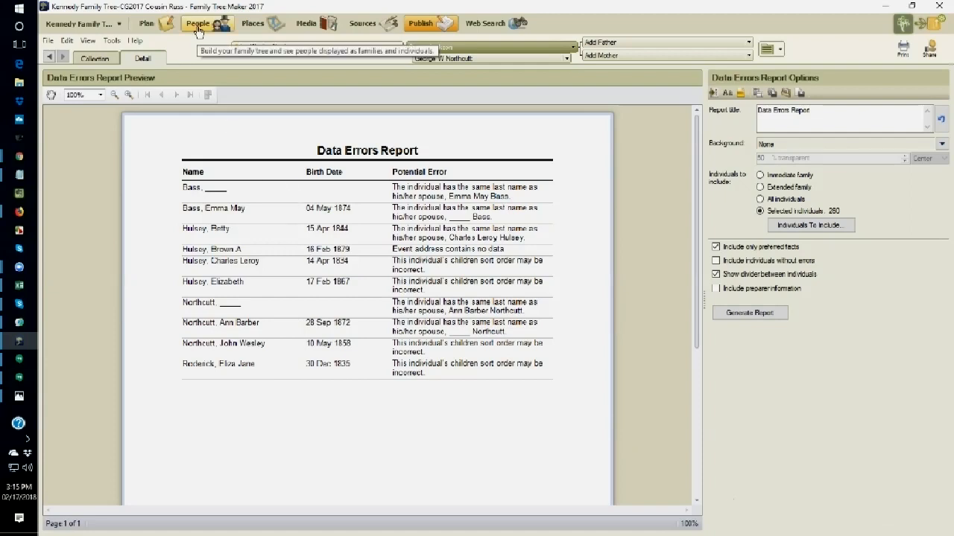
click(197, 23)
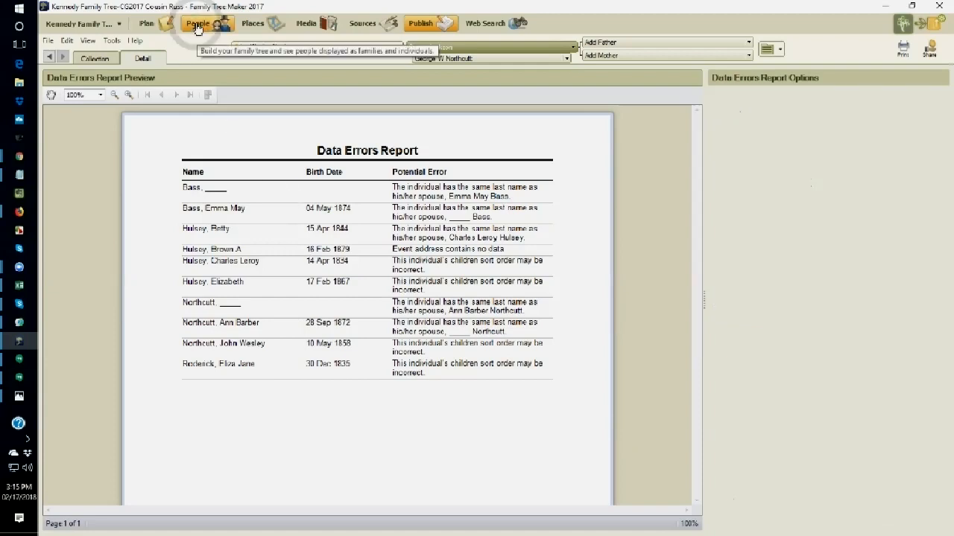
click(198, 23)
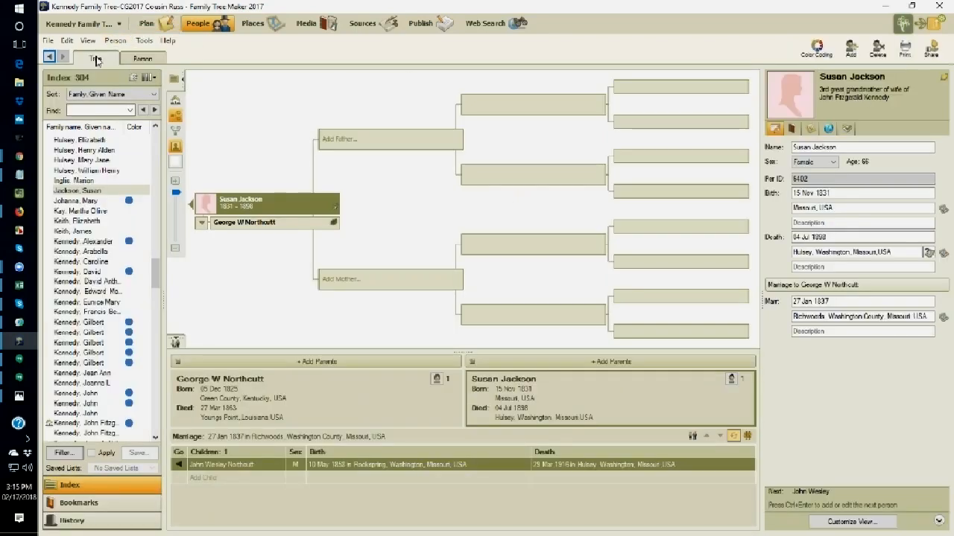
click(102, 110)
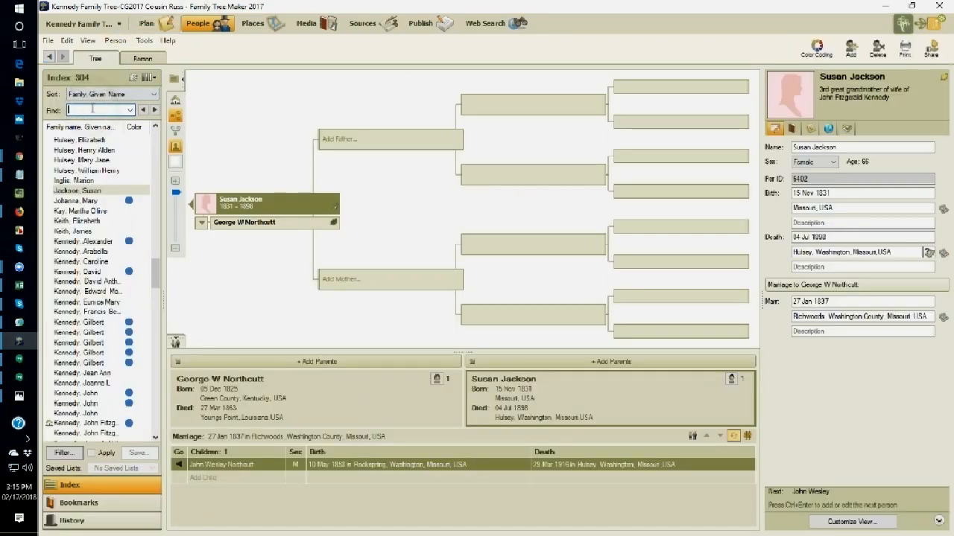
text(ra)
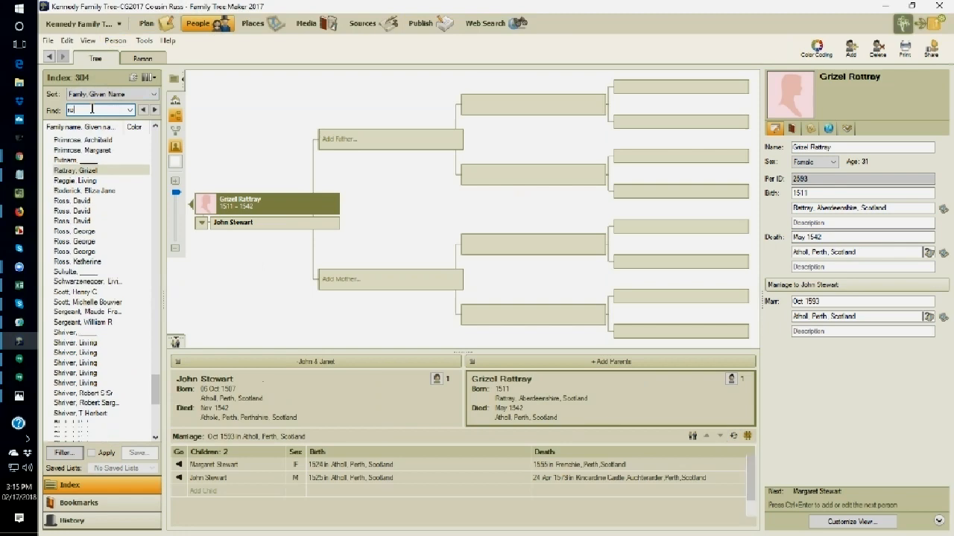
click(83, 190)
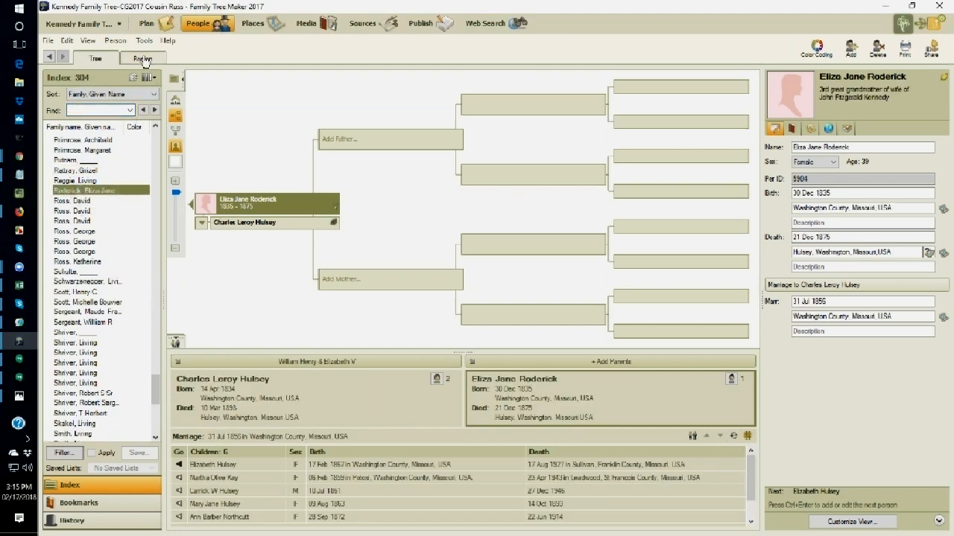
click(143, 59)
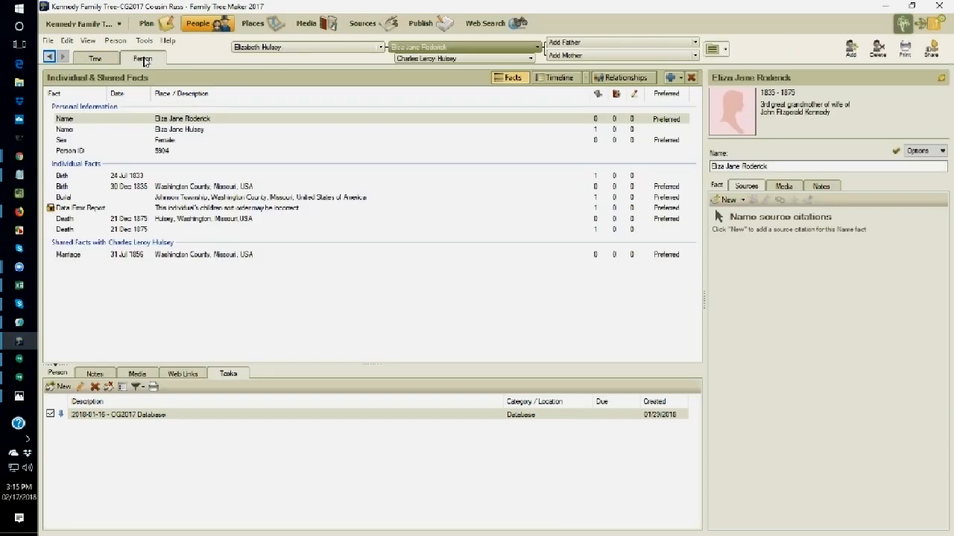
mouse_move(77, 207)
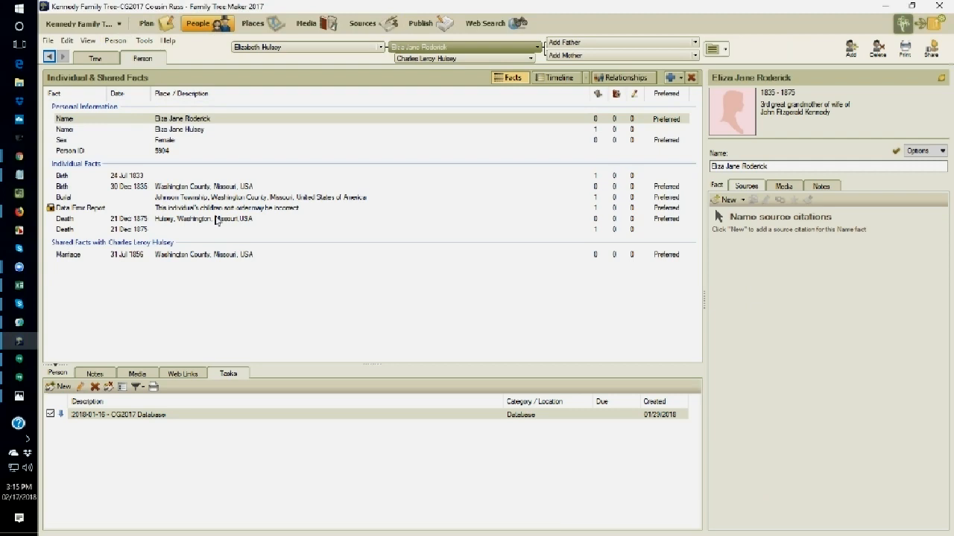
mouse_move(430, 209)
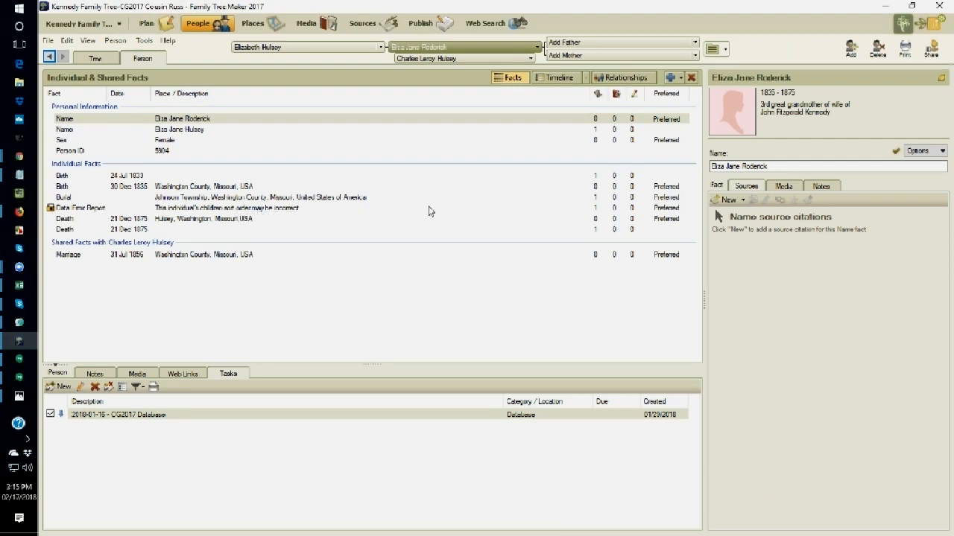
mouse_move(229, 372)
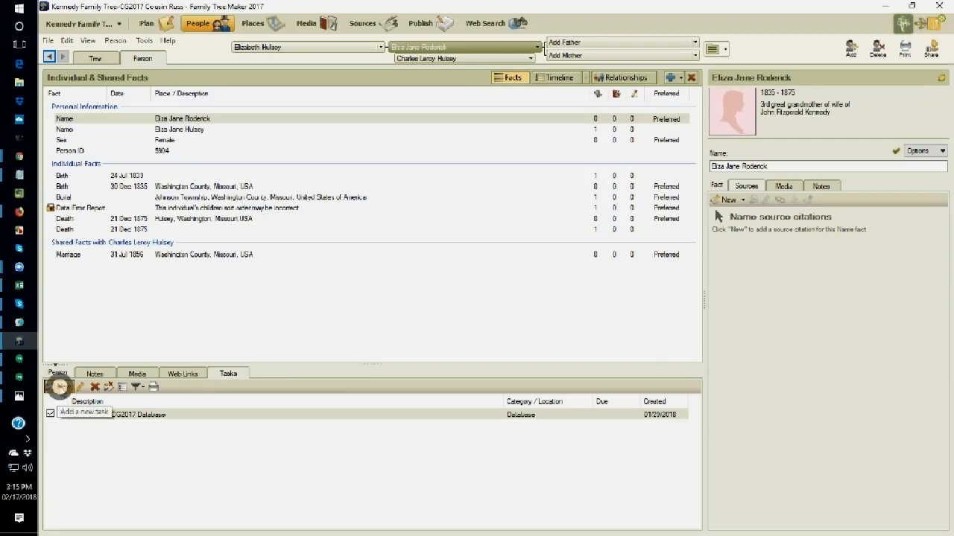
click(59, 387)
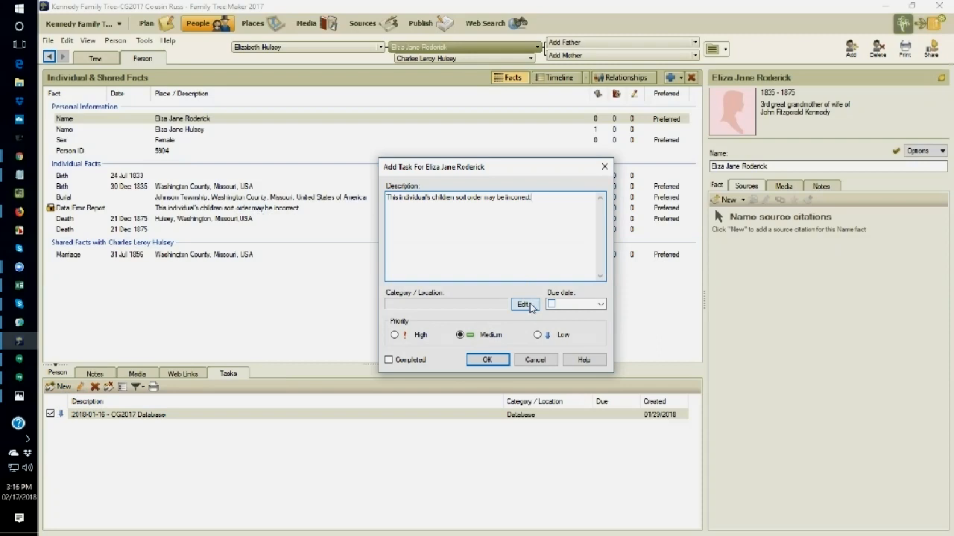
click(524, 304)
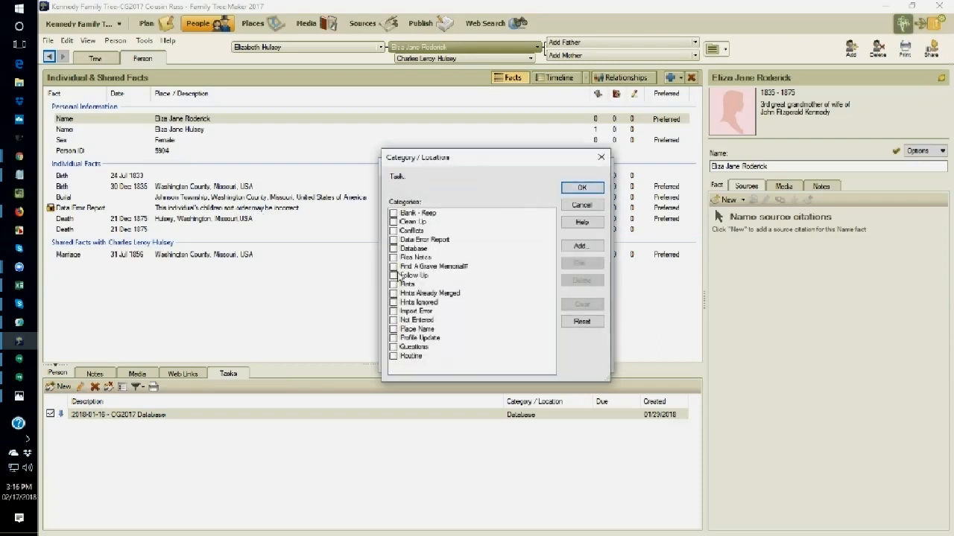
click(424, 238)
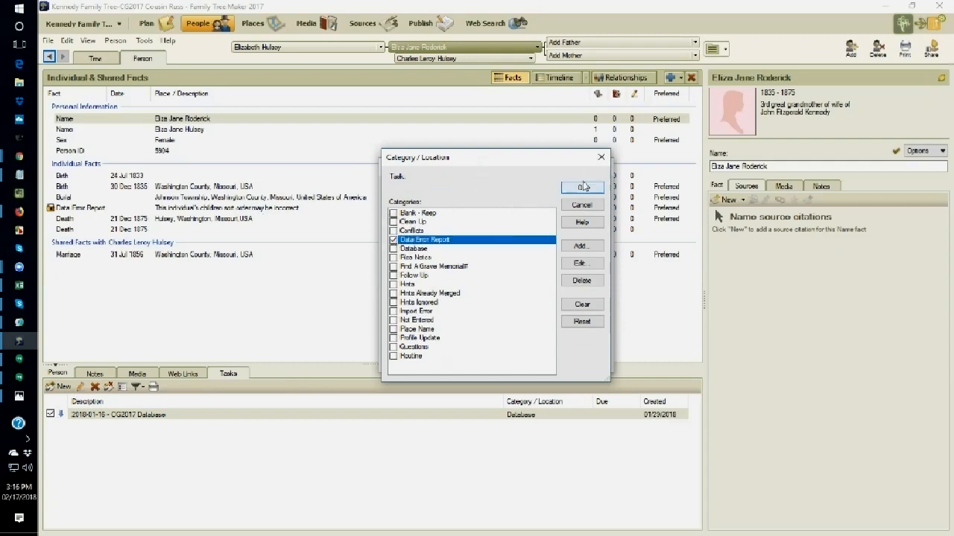
click(581, 188)
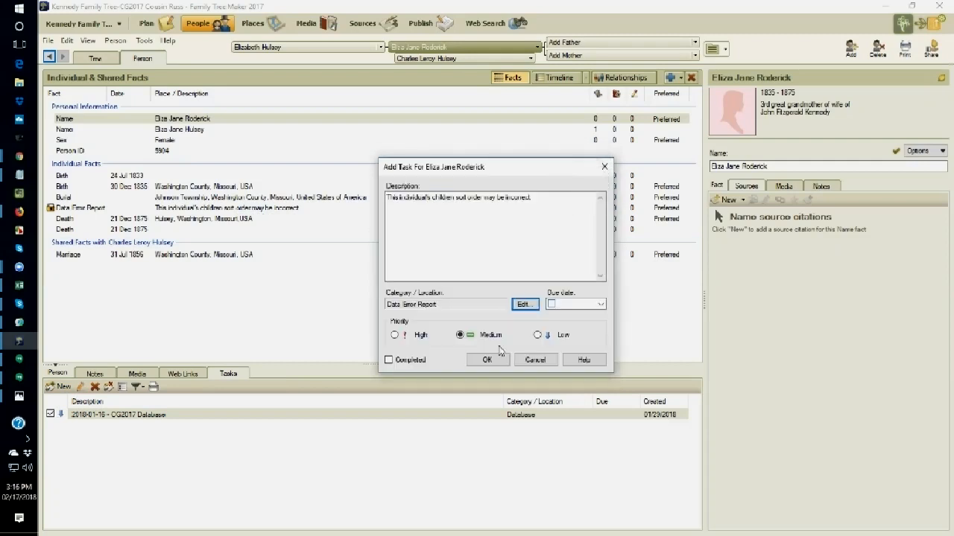
click(487, 360)
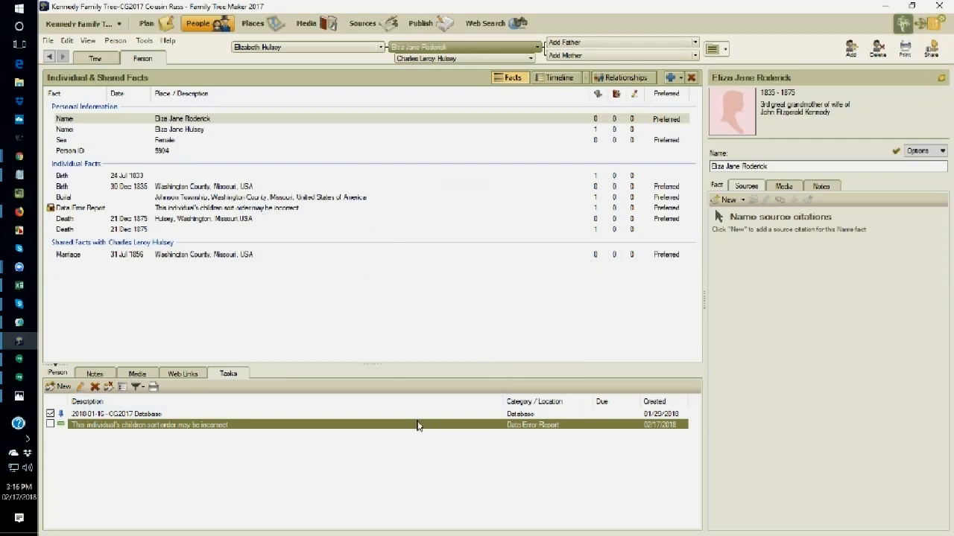
mouse_move(419, 423)
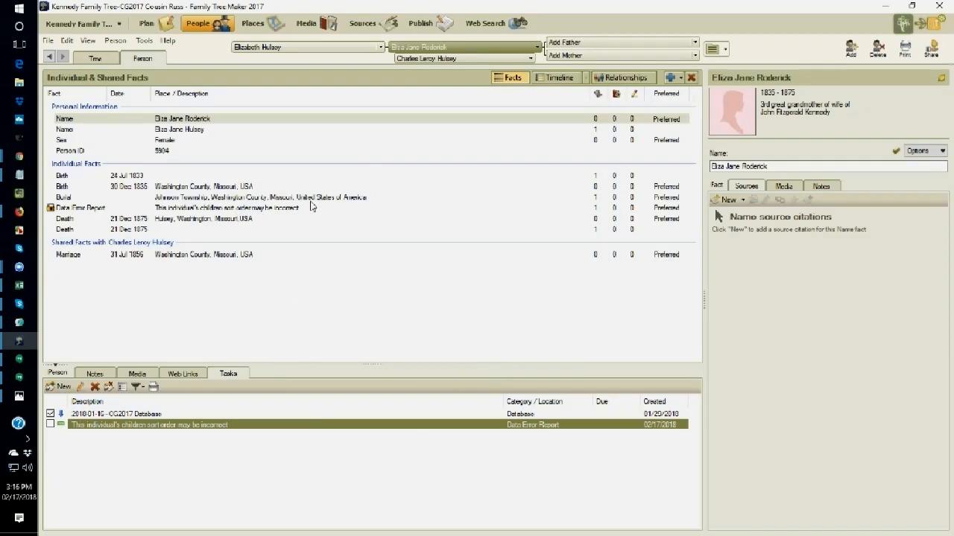
mouse_move(311, 207)
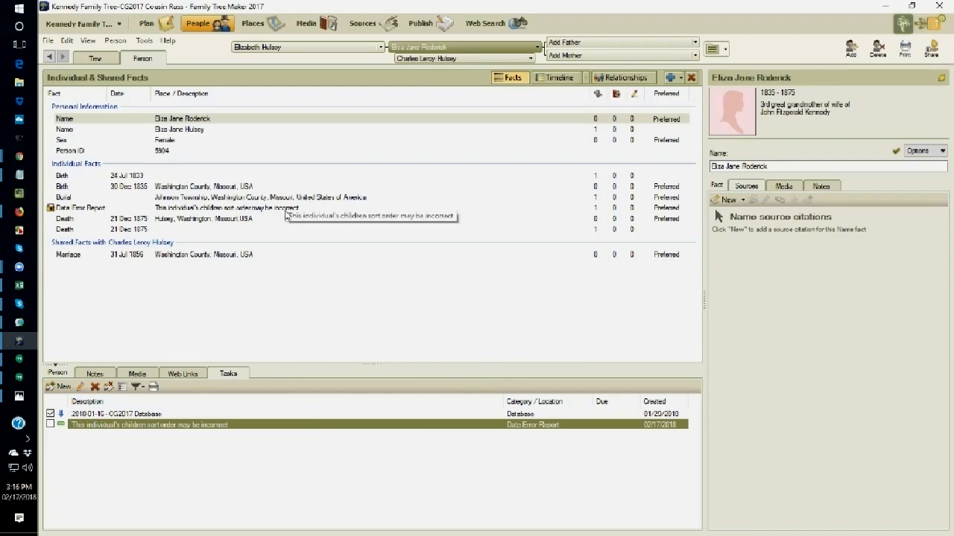
mouse_move(298, 417)
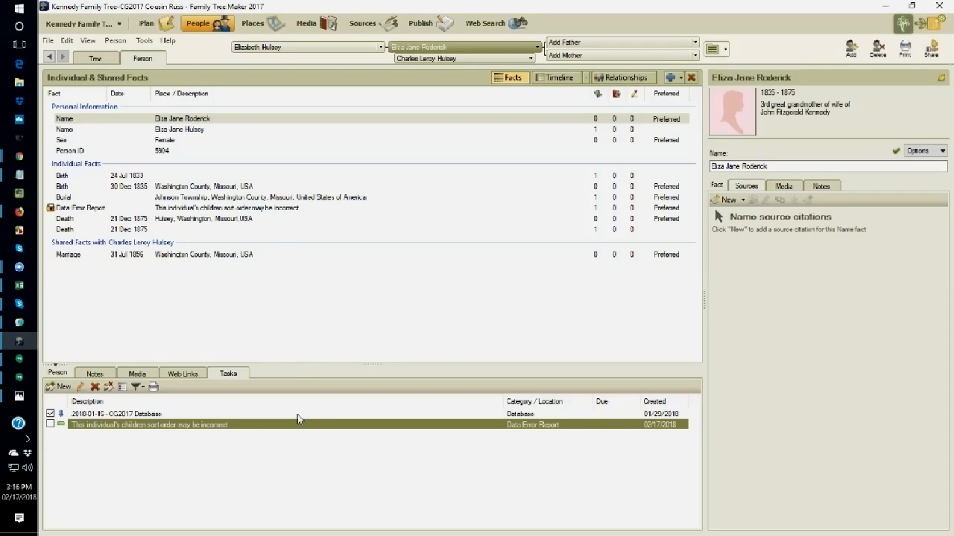
mouse_move(299, 427)
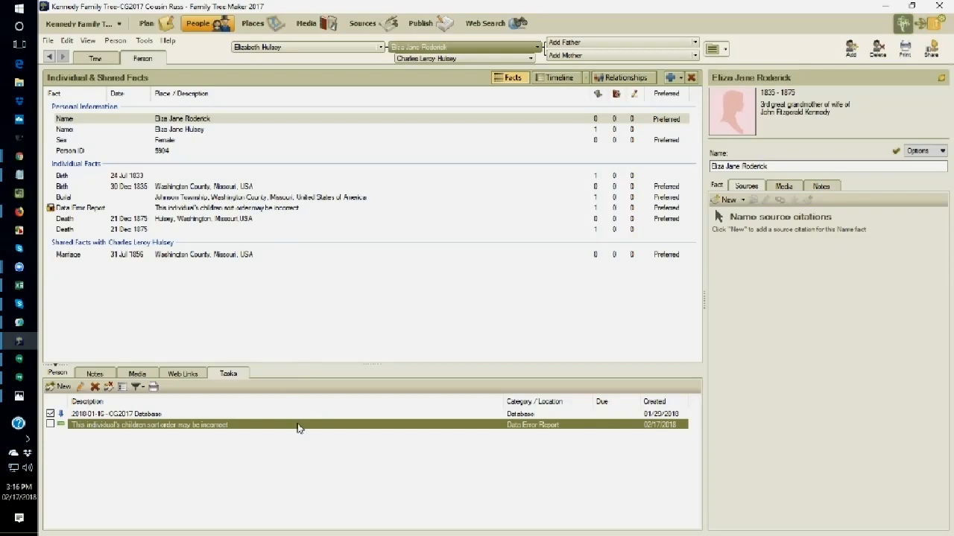
mouse_move(300, 424)
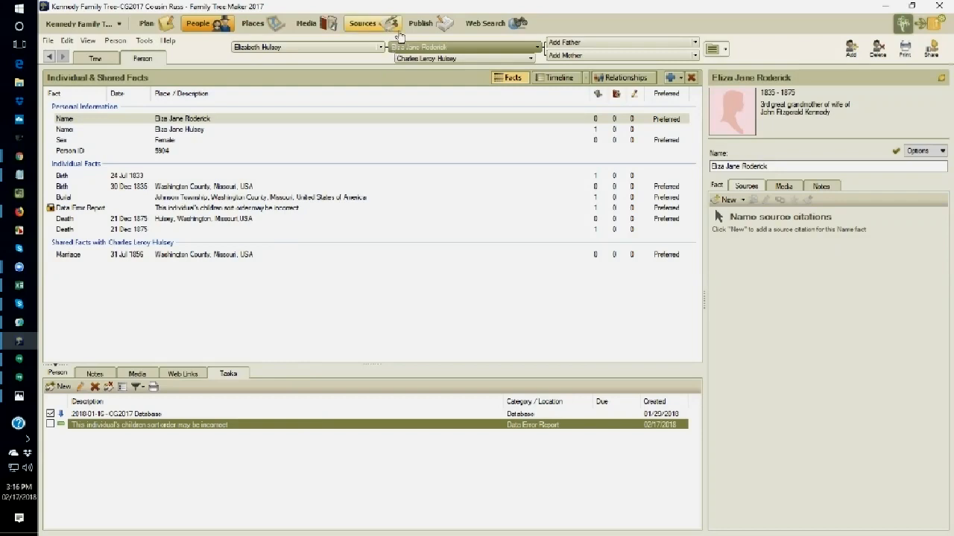
mouse_move(364, 24)
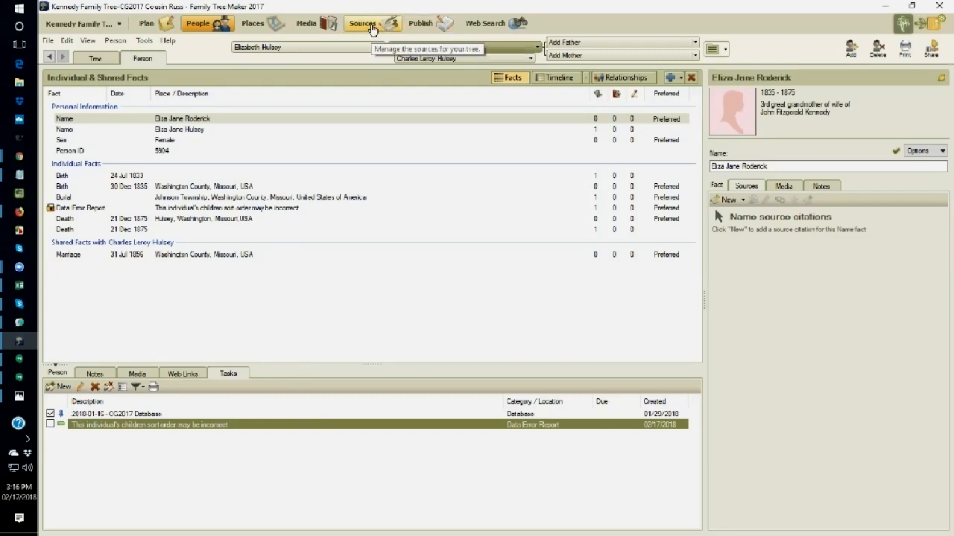
mouse_move(425, 24)
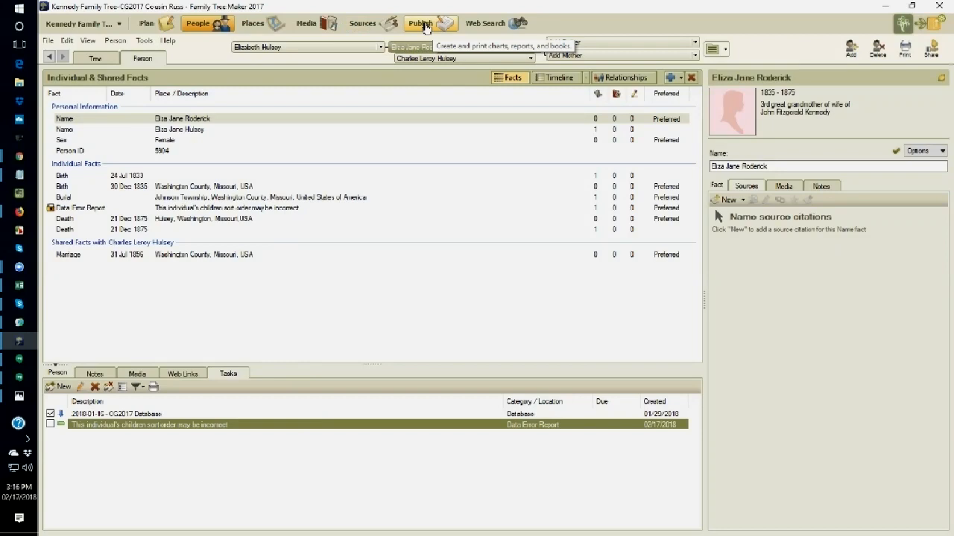
Return to the Data Errors Report, clear the included individuals and start a Filter In.
click(420, 24)
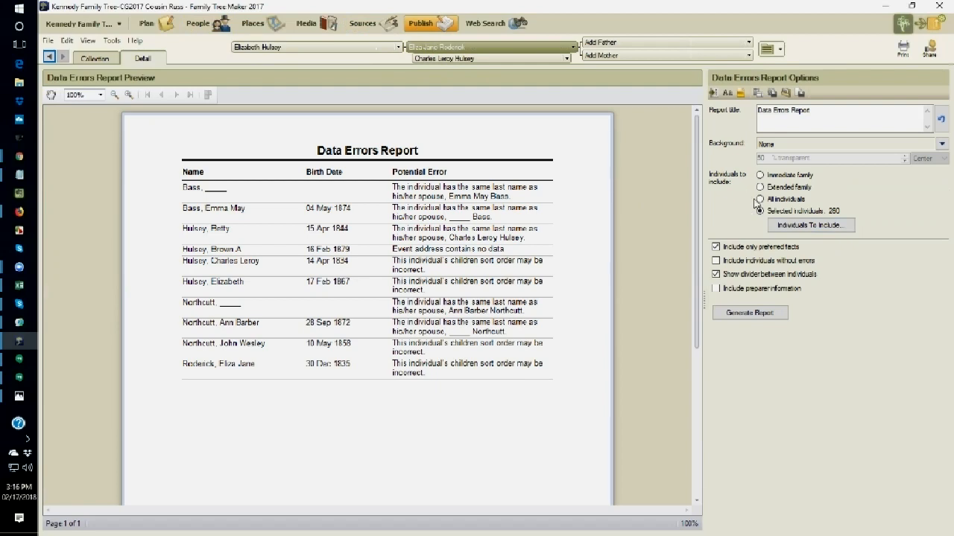
click(811, 225)
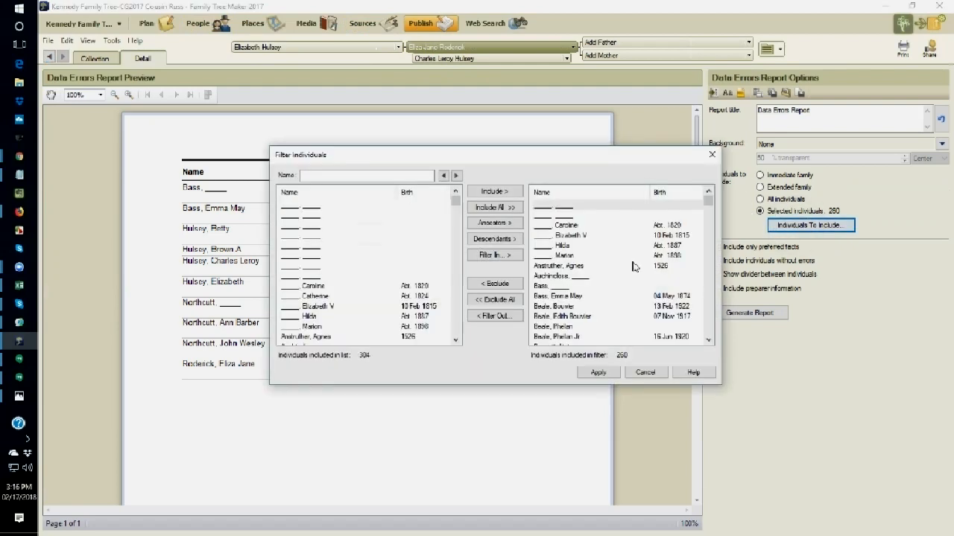
click(495, 298)
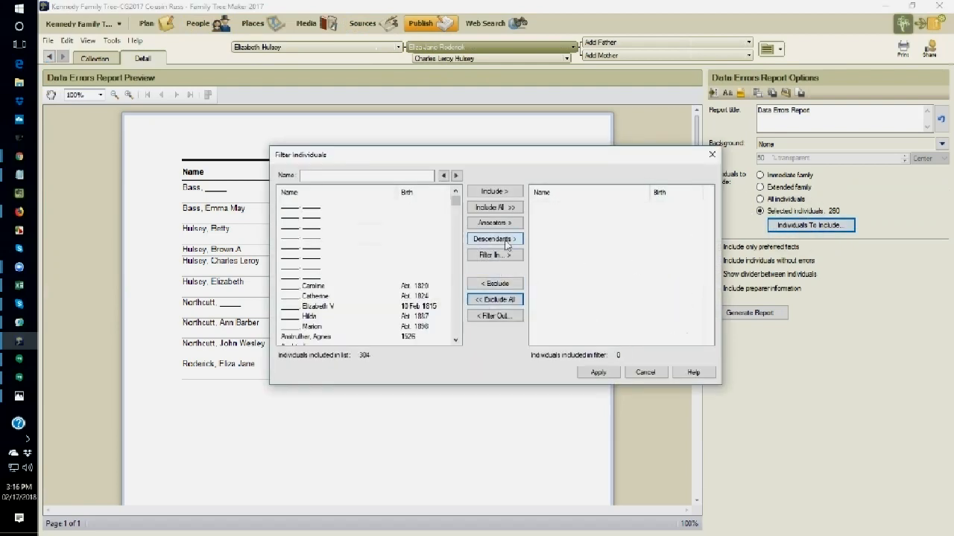
click(494, 255)
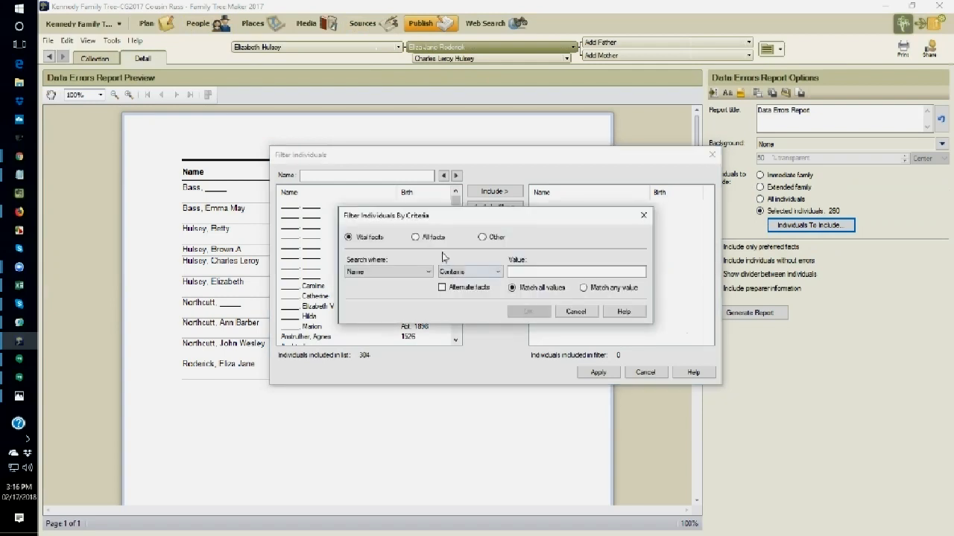
Set criteria to all facts where Data Error Report, any date, does not exist, and confirm.
click(426, 271)
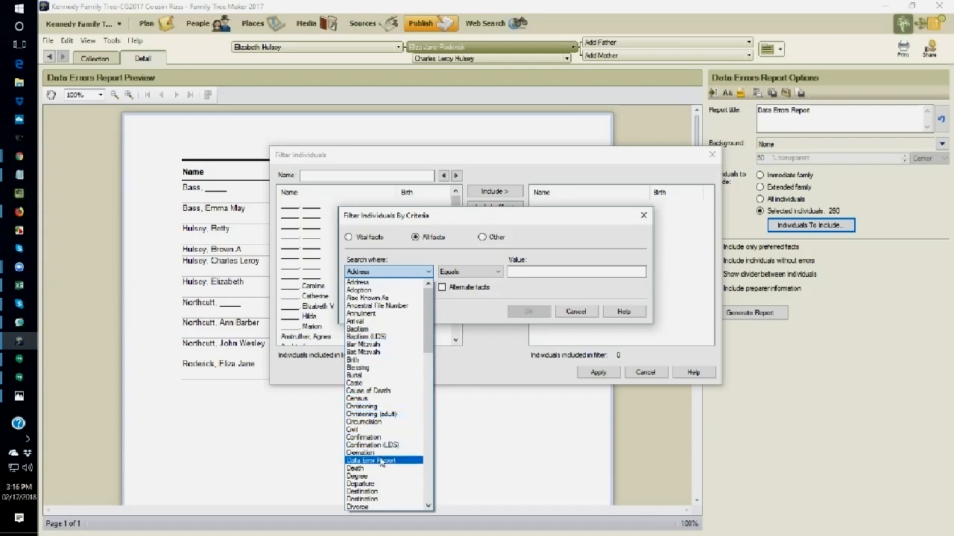
click(384, 459)
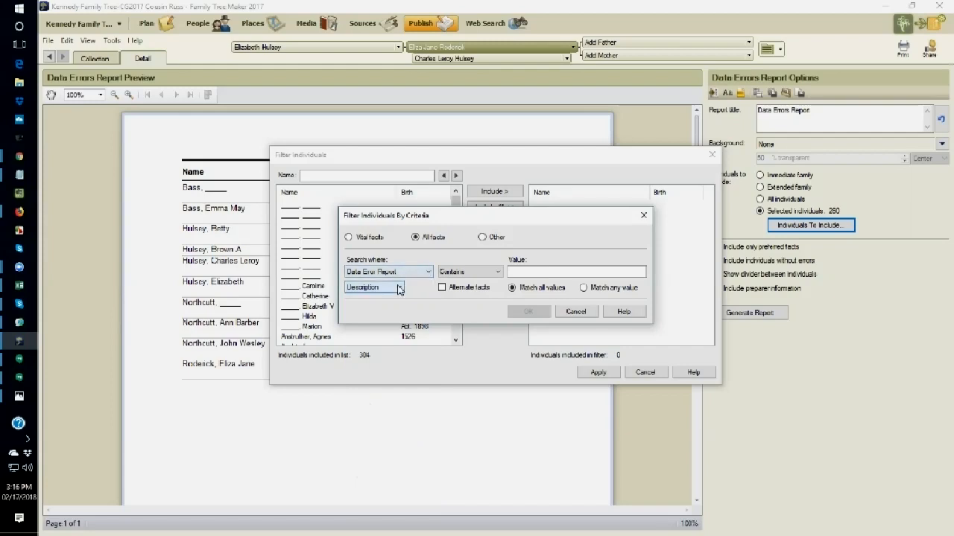
click(399, 288)
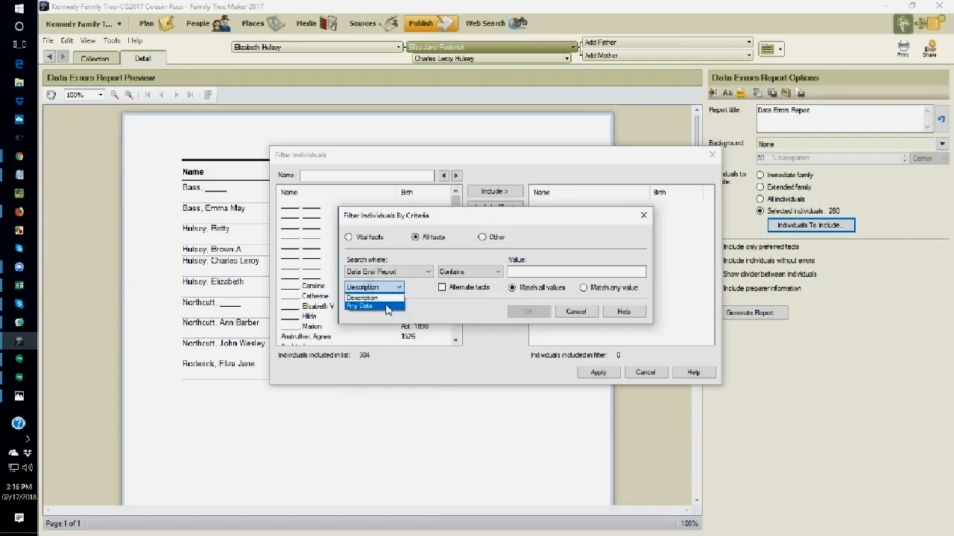
click(361, 307)
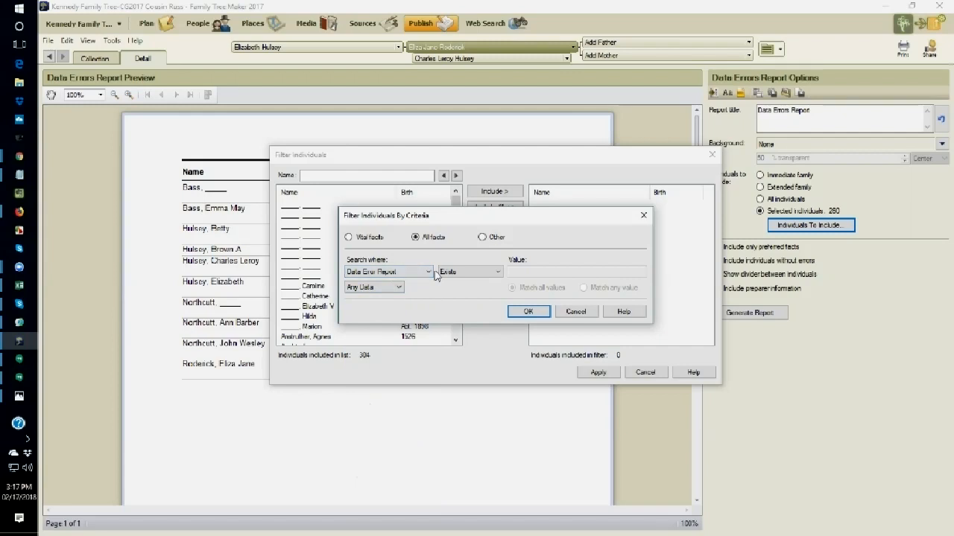
click(498, 271)
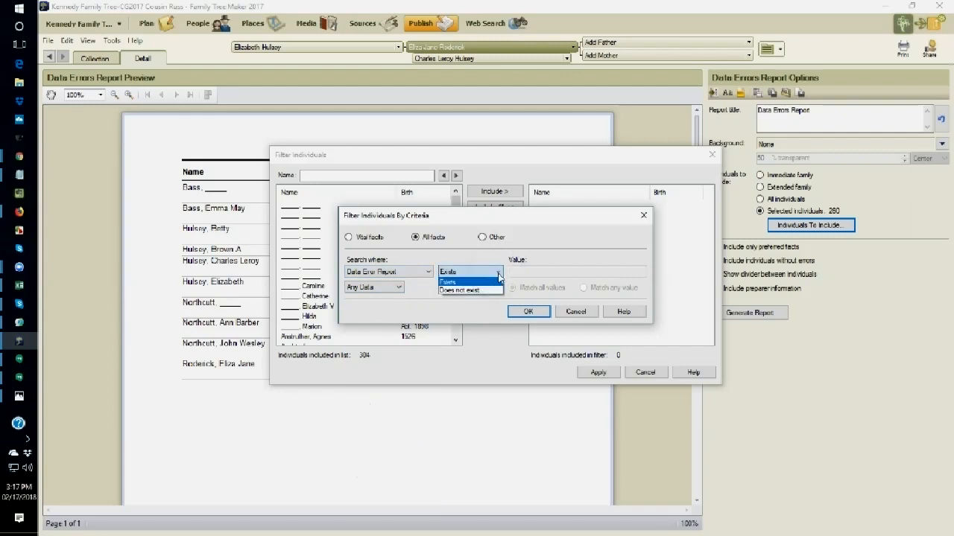
click(460, 289)
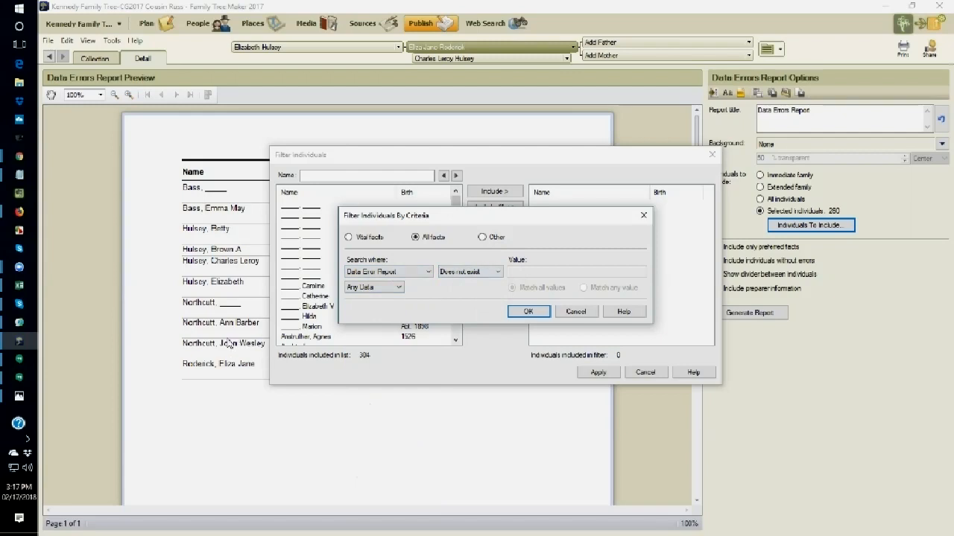
mouse_move(187, 351)
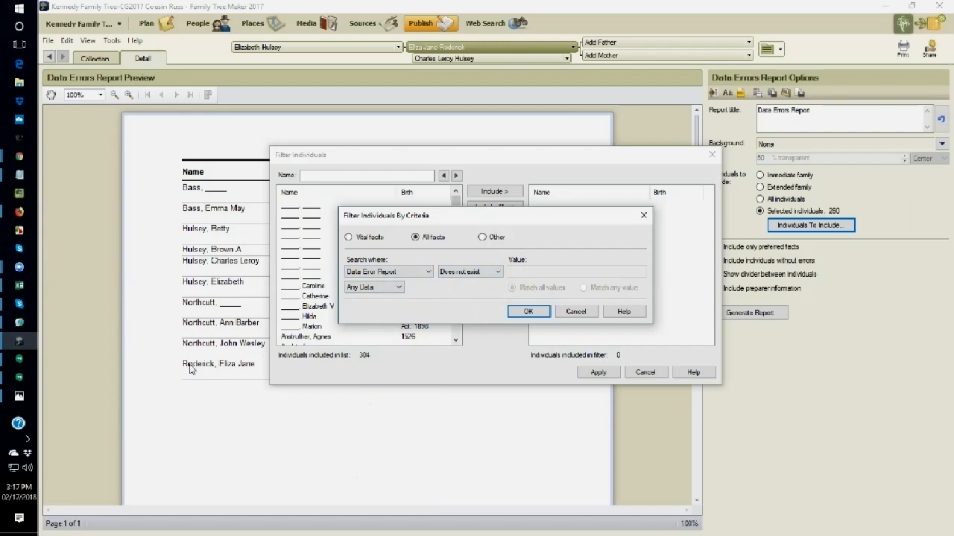
mouse_move(505, 283)
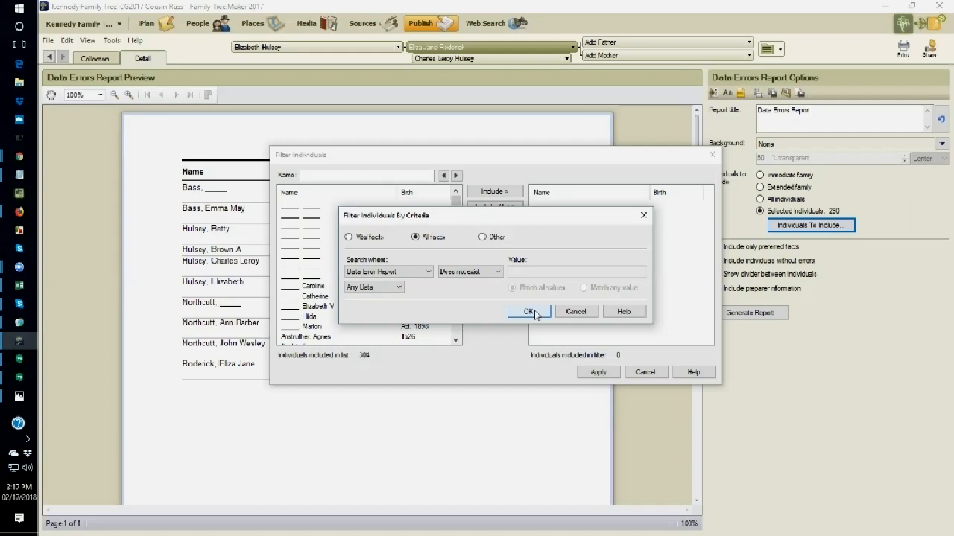
click(527, 312)
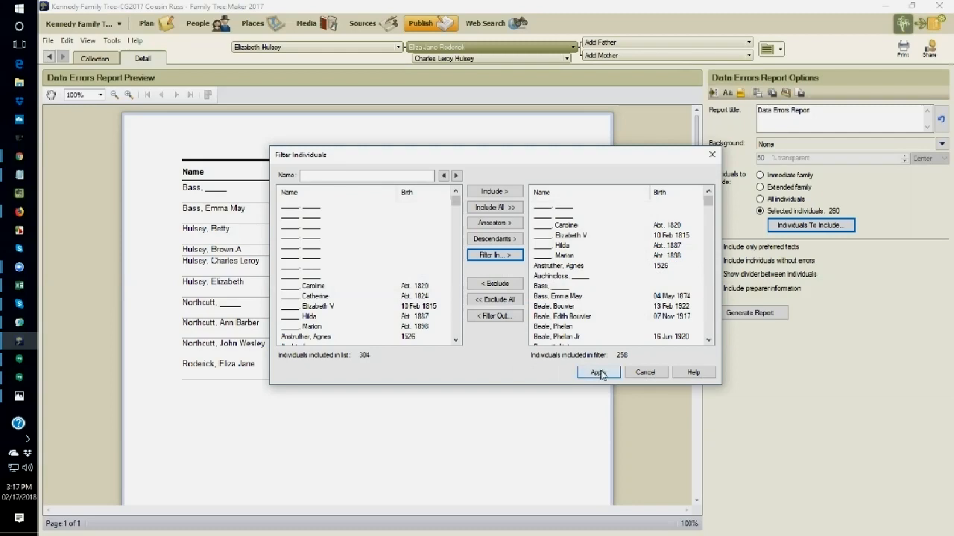
Apply the filtered set of 258 individuals lacking a Data Error Report fact.
click(596, 373)
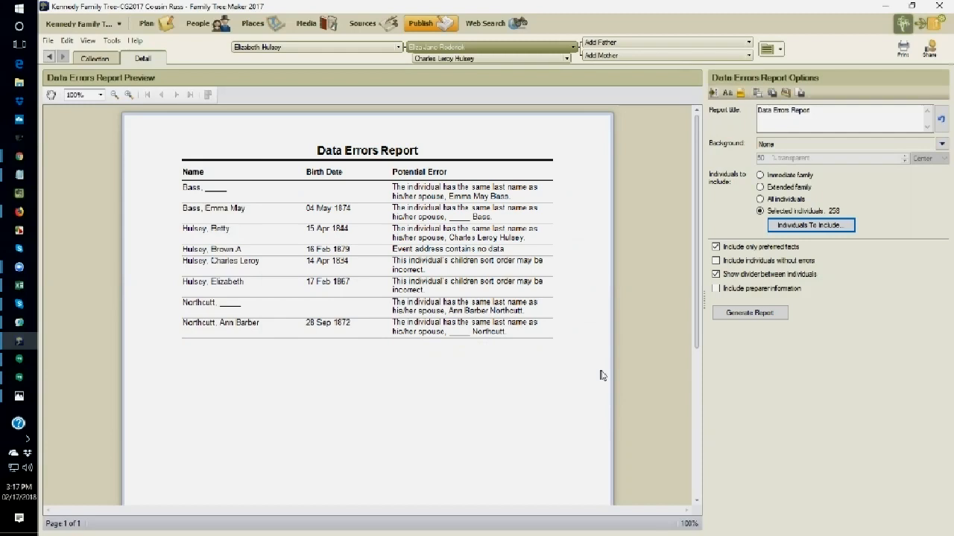
mouse_move(400, 238)
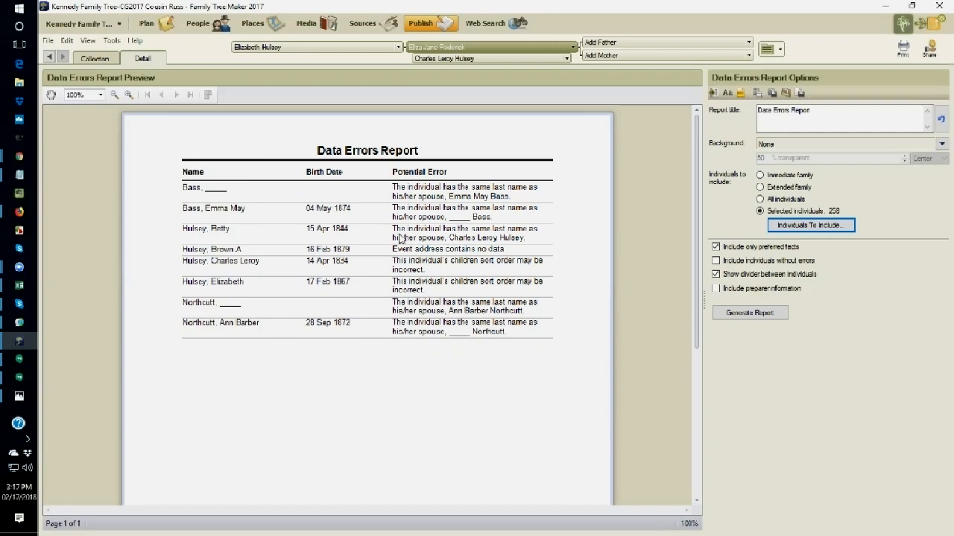
mouse_move(217, 334)
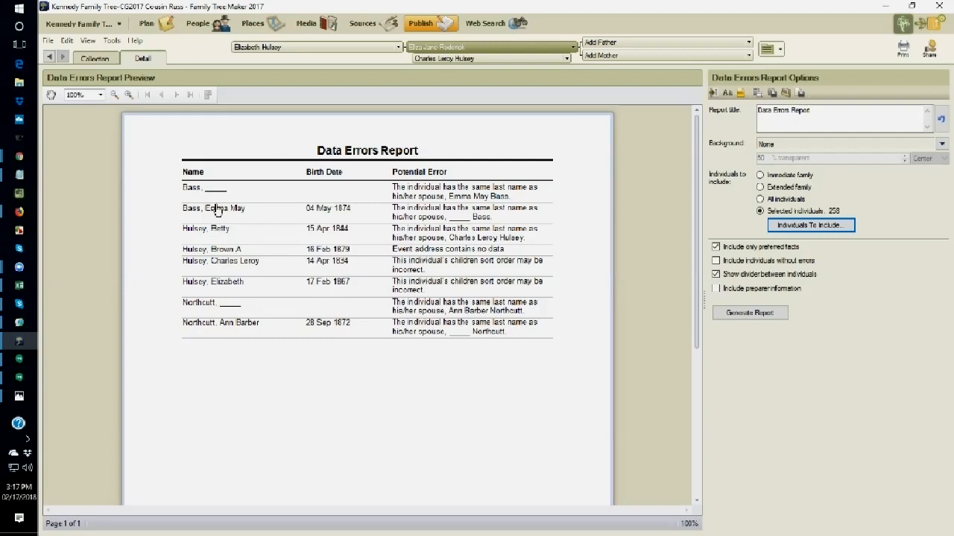
mouse_move(225, 206)
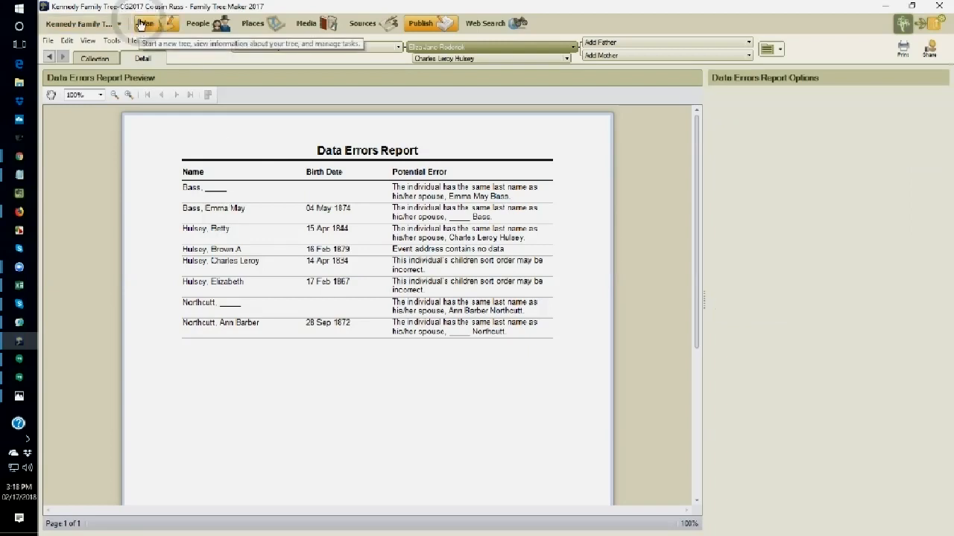
Show the Plan workspace task list and bring up the Filter Tasks categories.
click(146, 24)
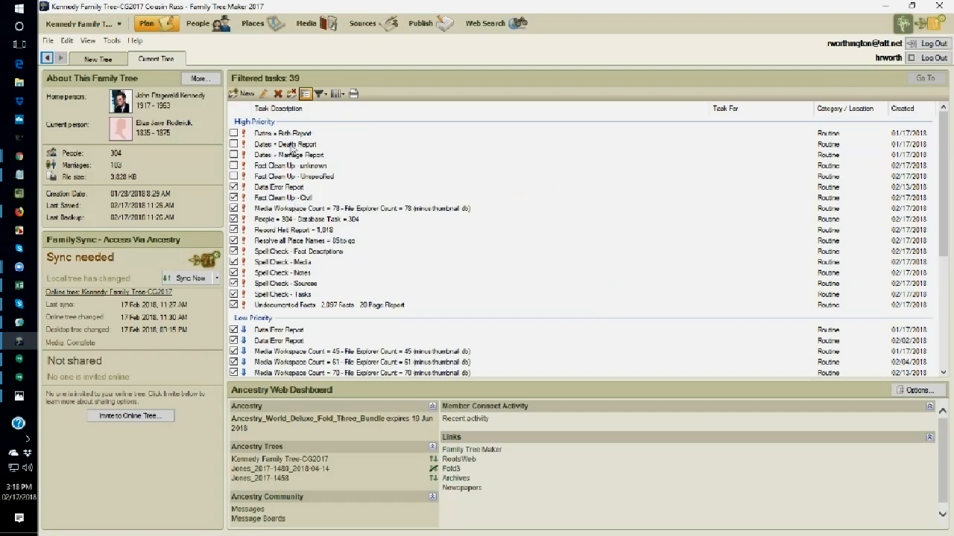
mouse_move(319, 92)
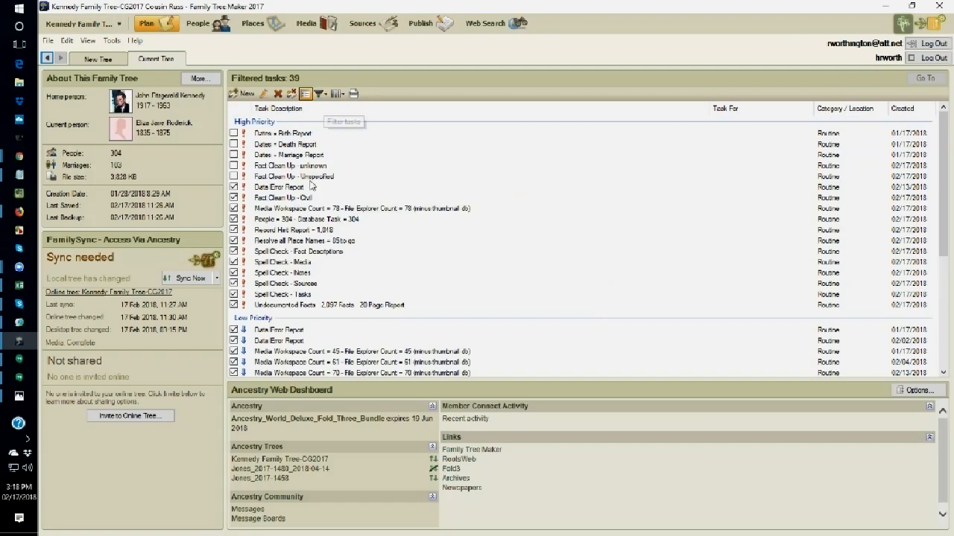
mouse_move(322, 94)
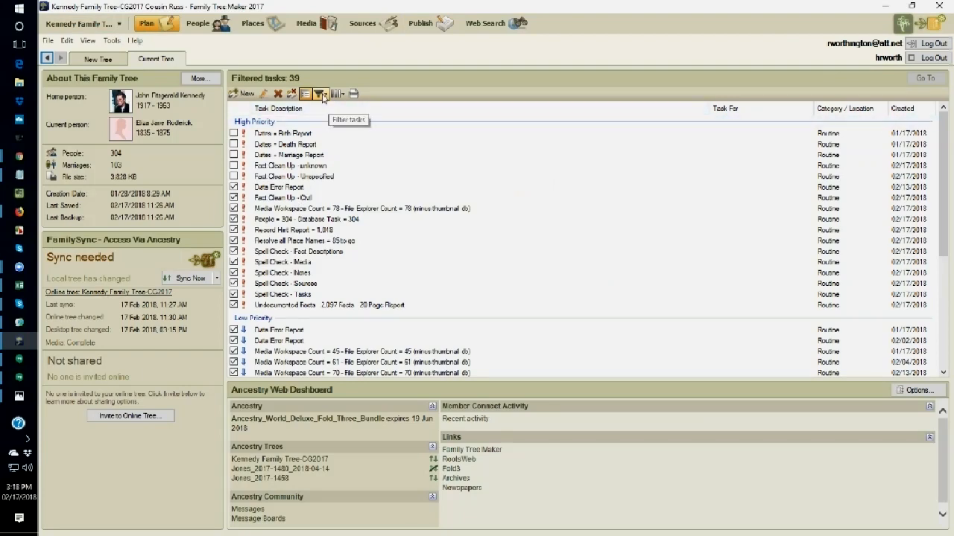
click(322, 94)
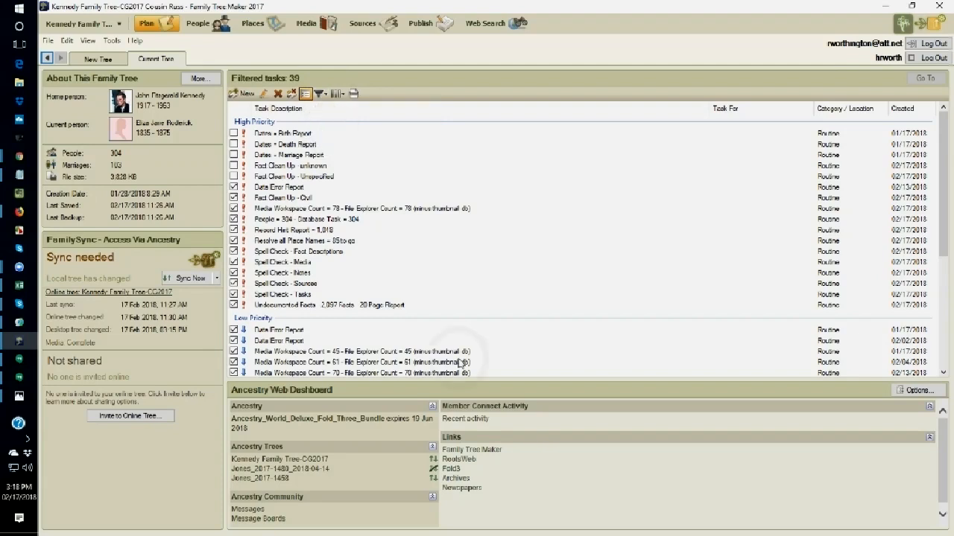
click(319, 93)
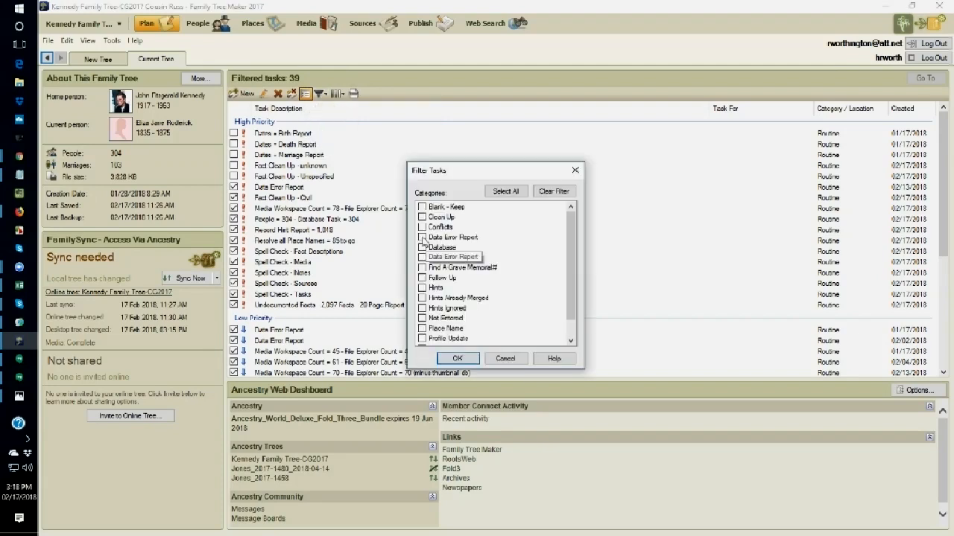
Scroll through the 74 filtered Data Error Report tasks such as marriage-age problems.
scroll(down, 3)
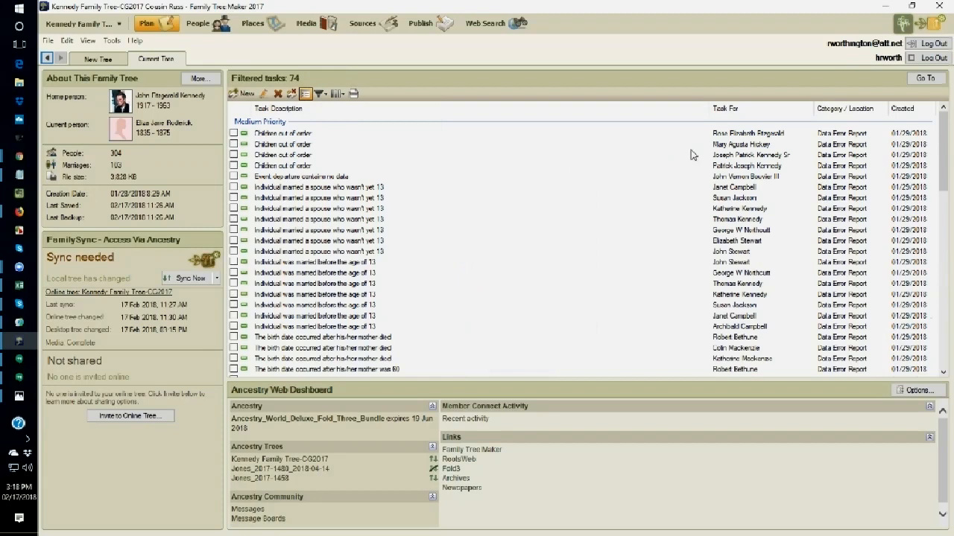
mouse_move(742, 141)
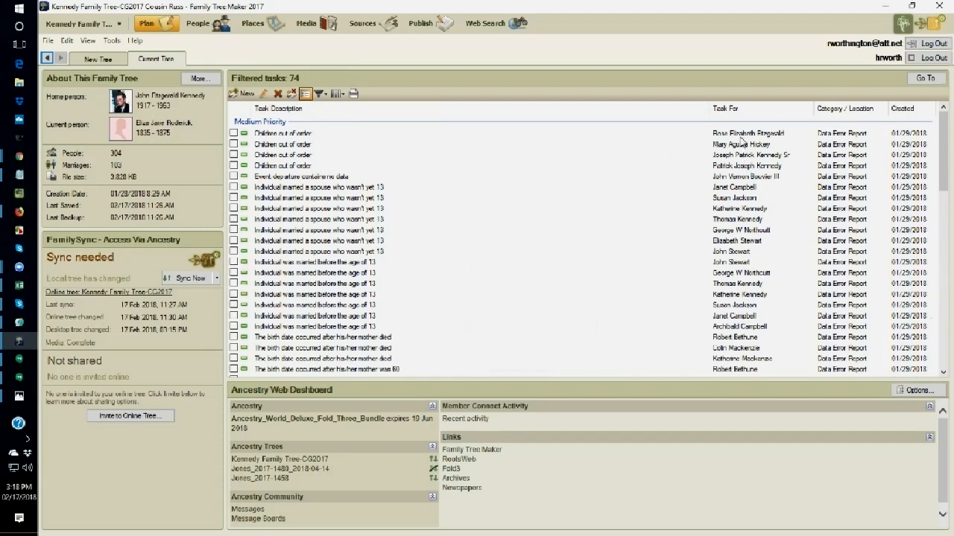
mouse_move(600, 154)
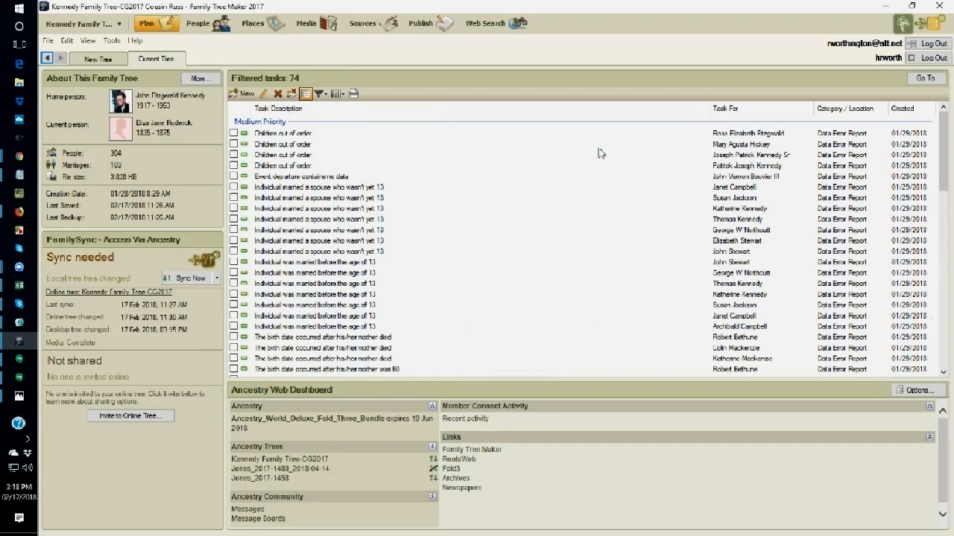
mouse_move(513, 308)
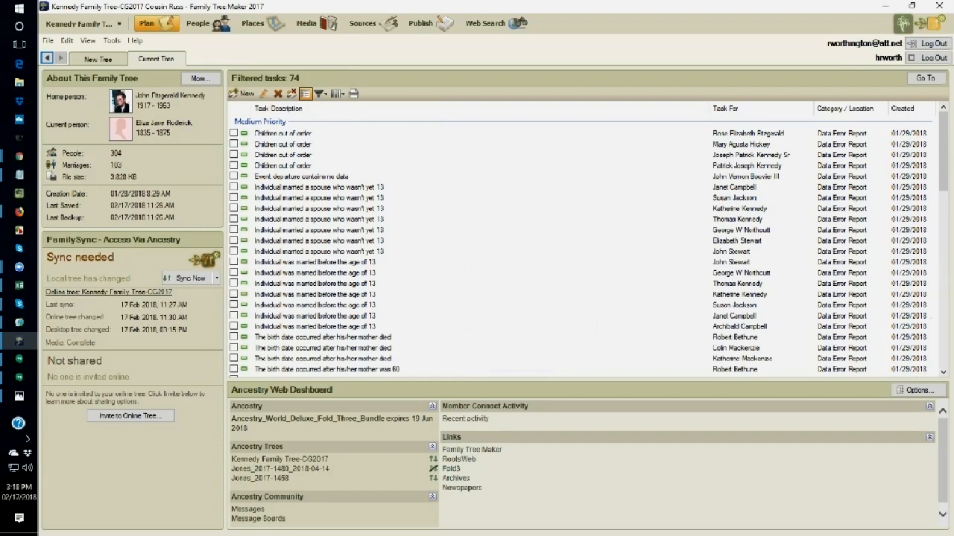
scroll(down, 3)
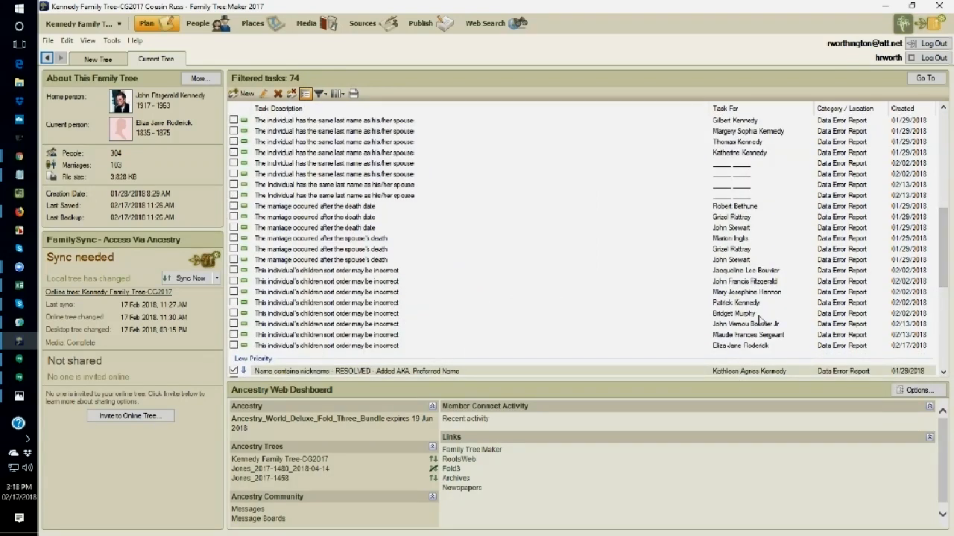
mouse_move(739, 350)
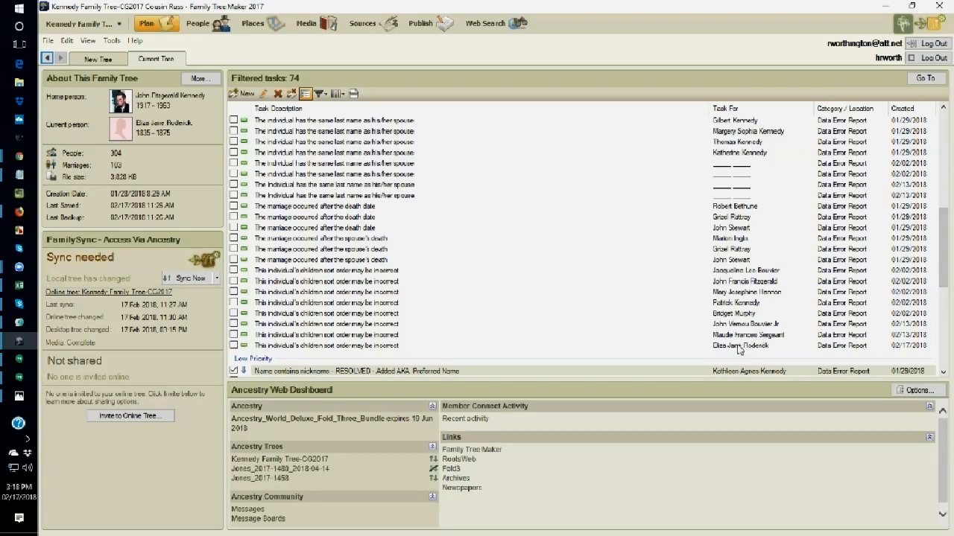
click(335, 346)
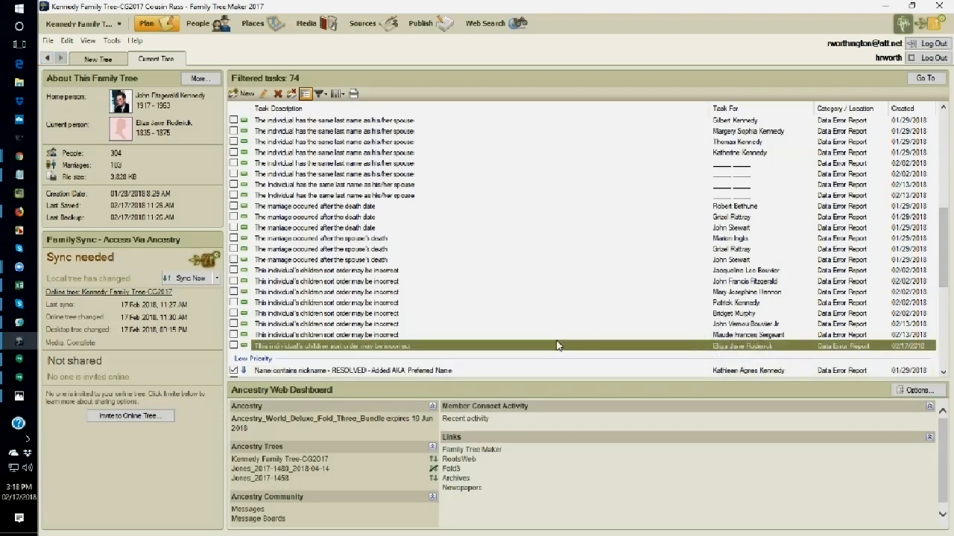
mouse_move(324, 350)
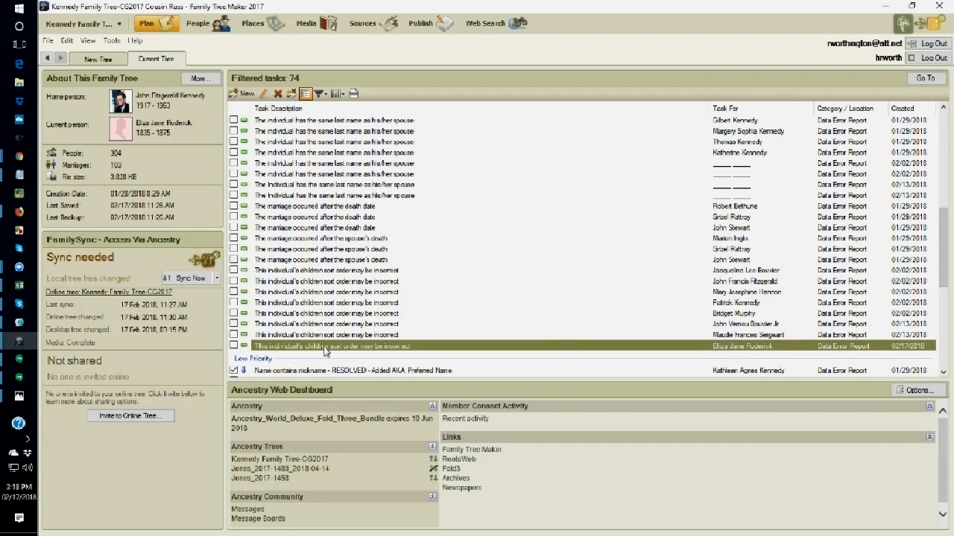
mouse_move(429, 311)
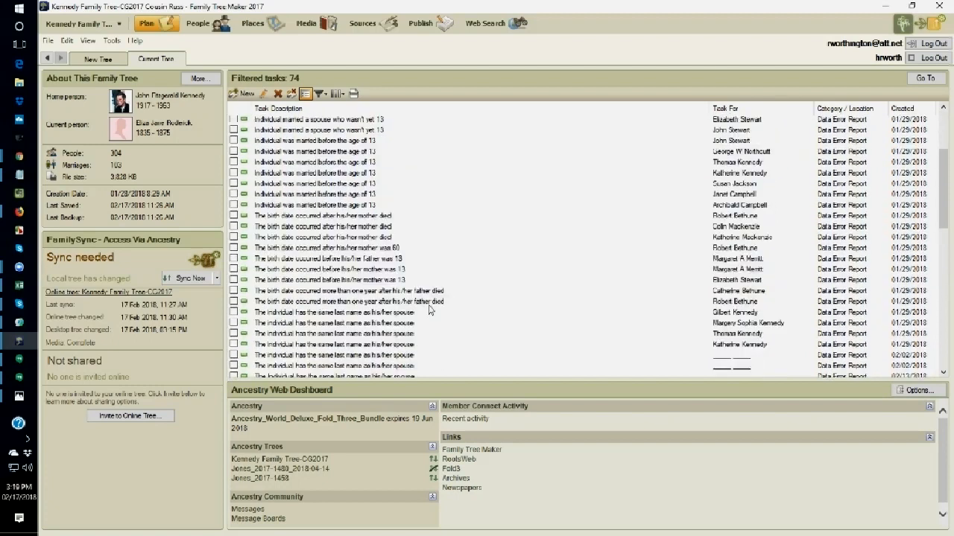
scroll(down, 3)
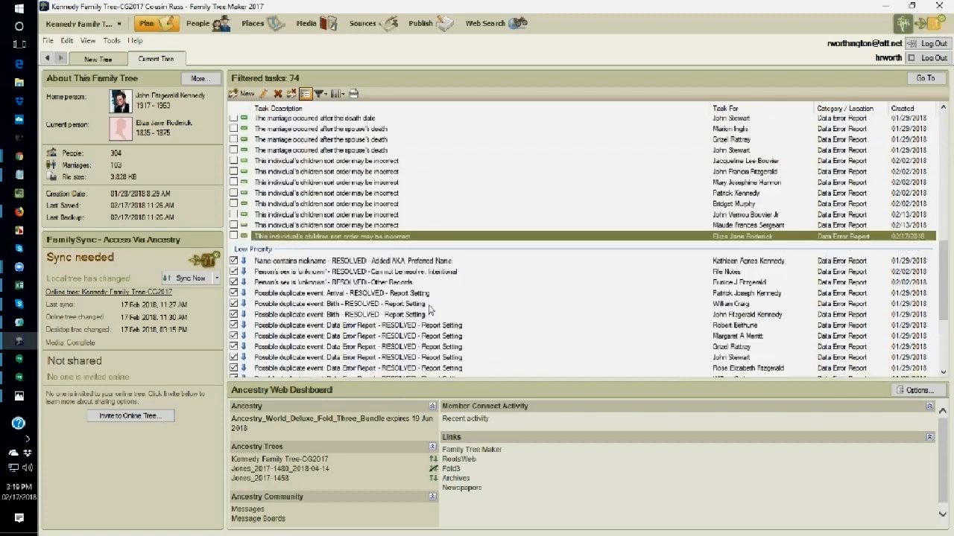
scroll(down, 3)
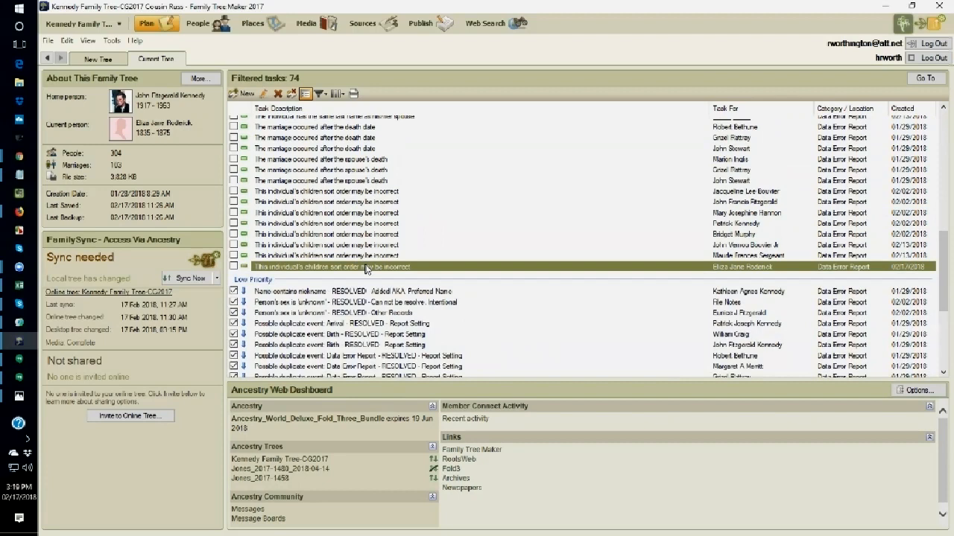
mouse_move(370, 268)
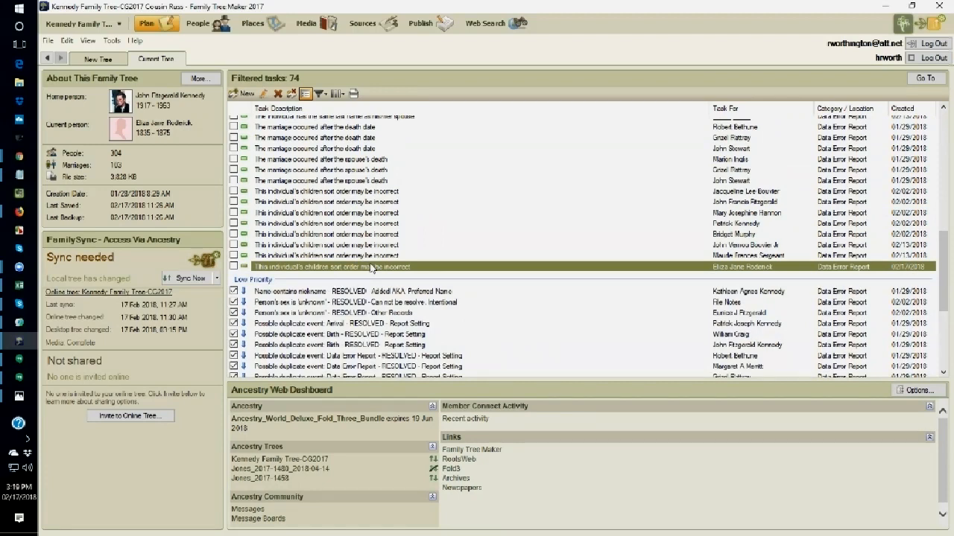
mouse_move(468, 297)
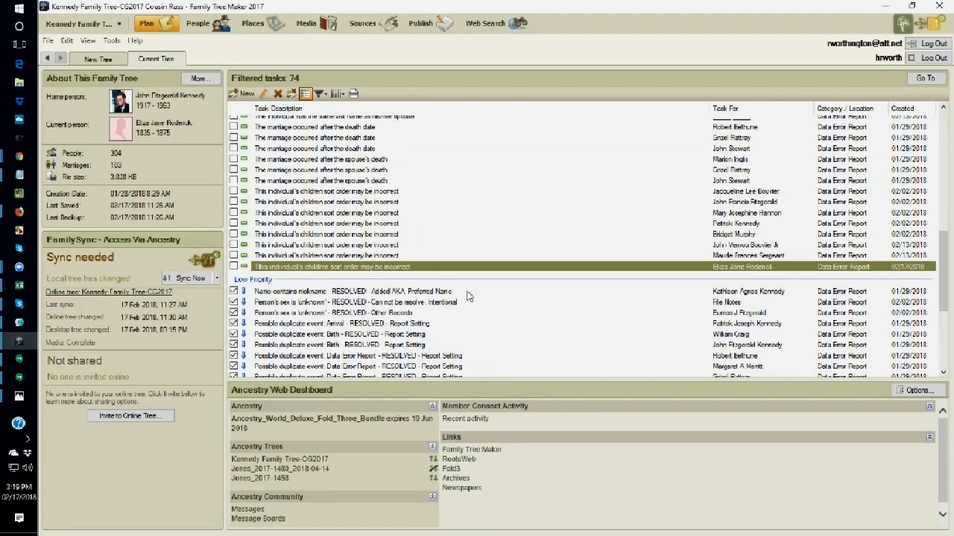
mouse_move(526, 309)
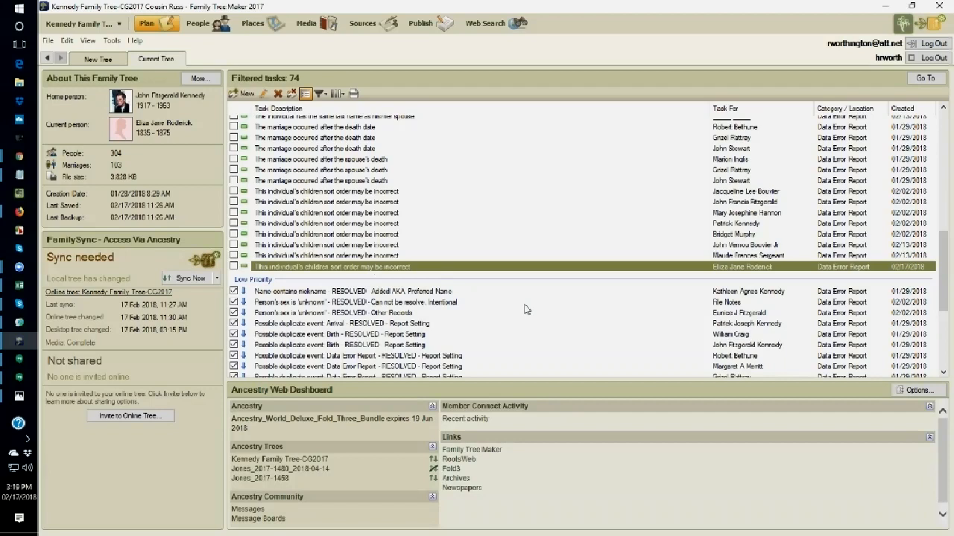
mouse_move(435, 43)
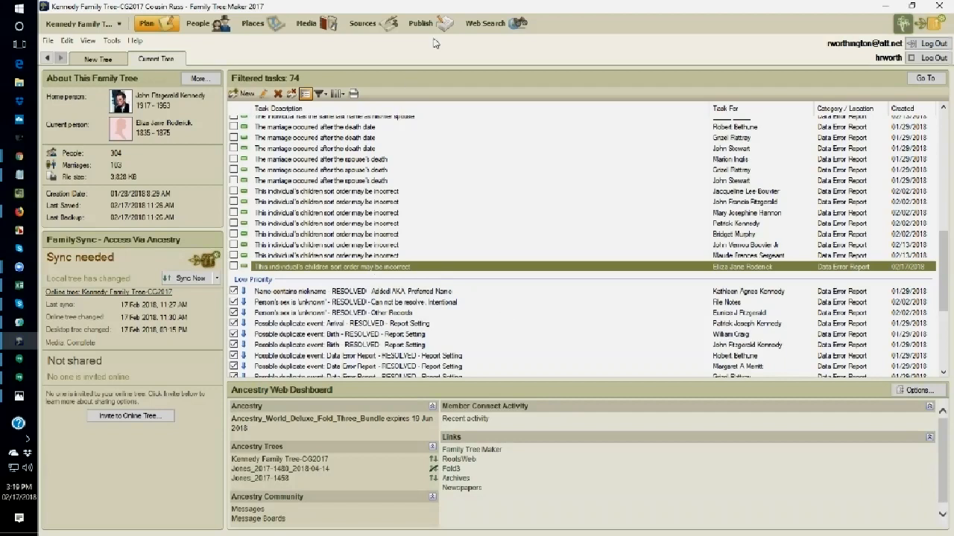
mouse_move(420, 24)
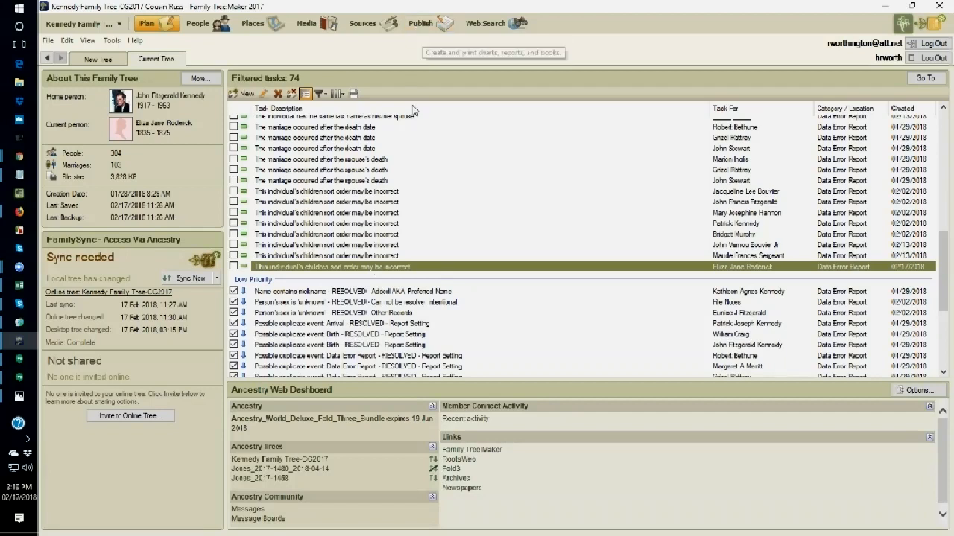
mouse_move(491, 227)
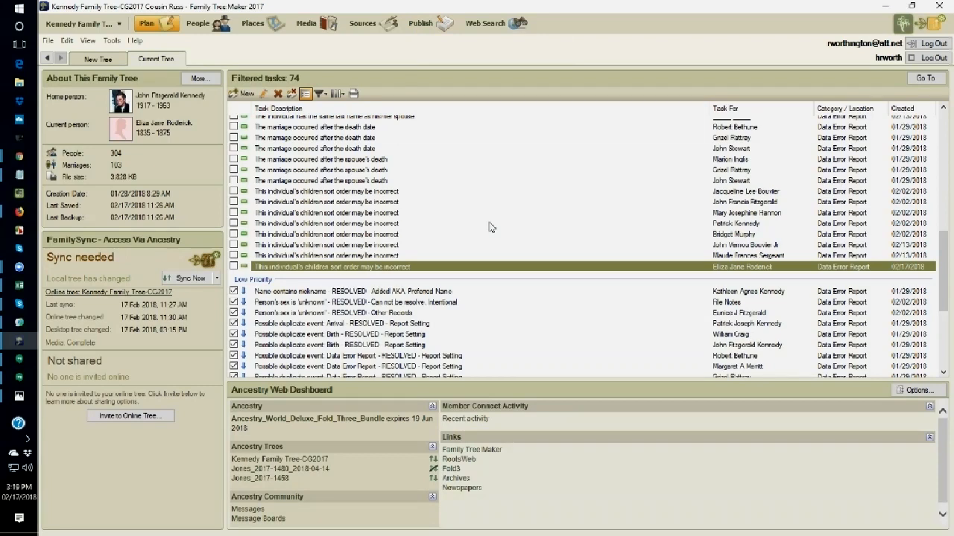
mouse_move(791, 337)
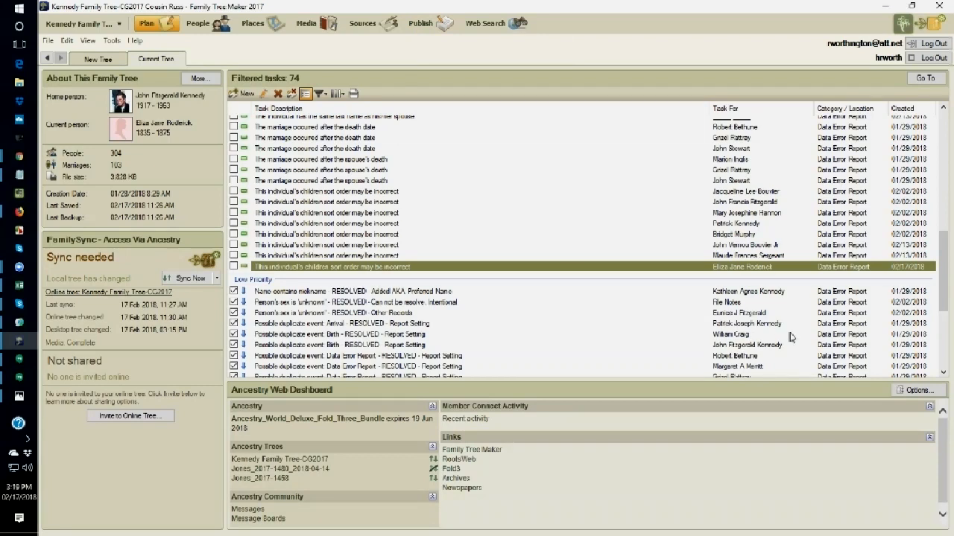